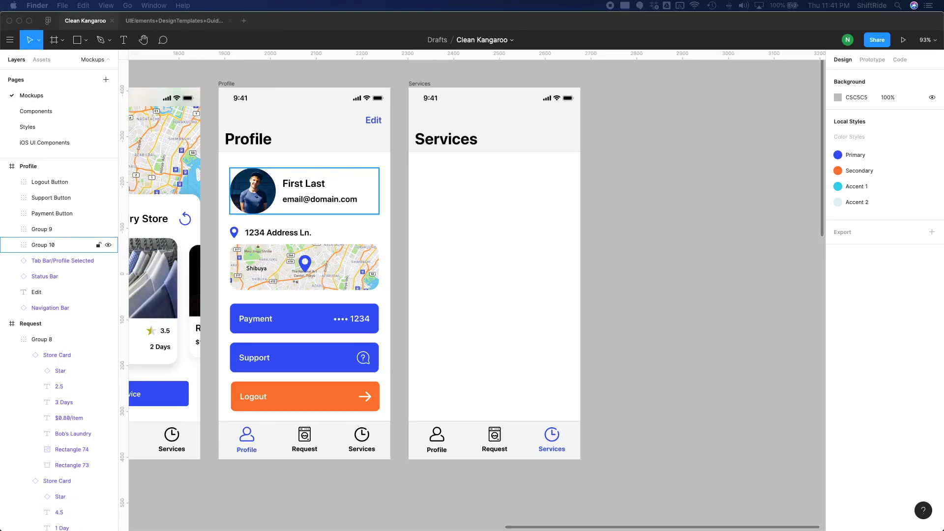
{"action": "mouse_move", "coordinate": [612, 221]}
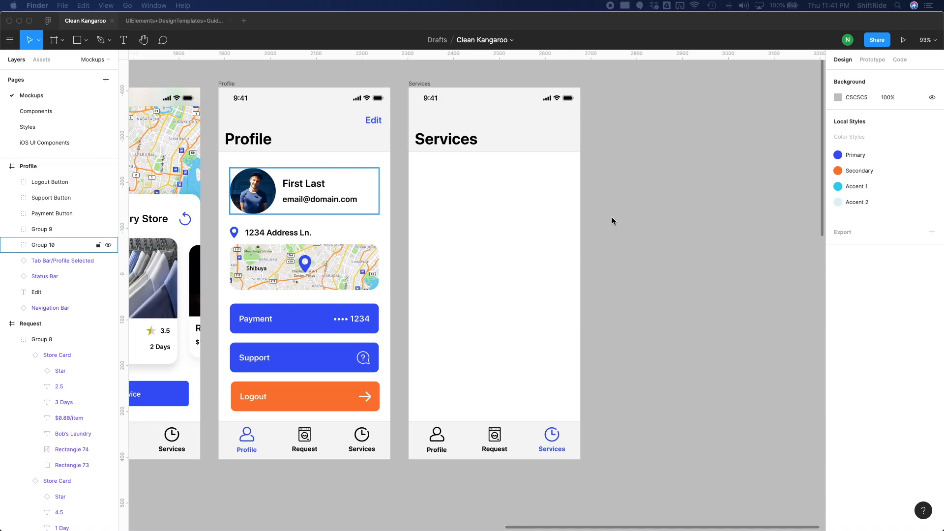
Scroll down page 2 of the sketch PDF to enlarge sketch B's list-item details
{"action": "key", "text": "shift+1"}
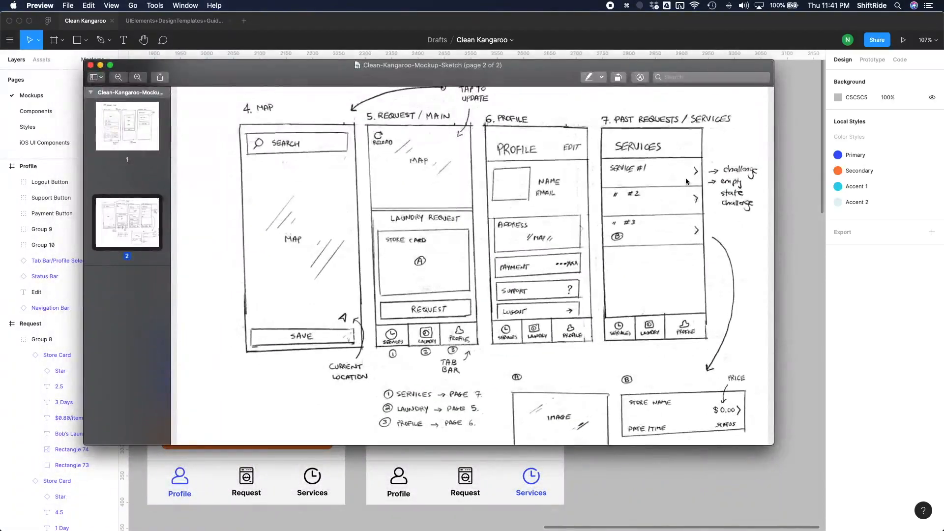
{"action": "mouse_move", "coordinate": [641, 185]}
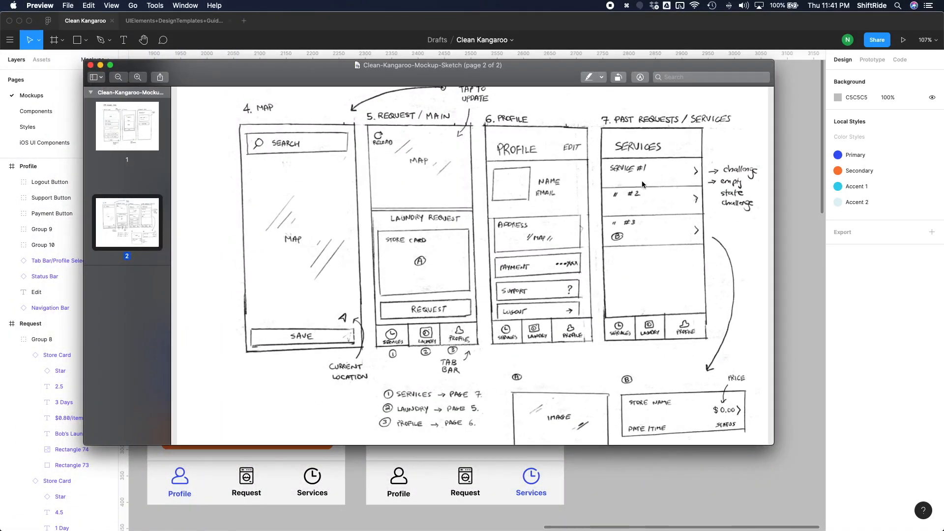
{"action": "mouse_move", "coordinate": [652, 230]}
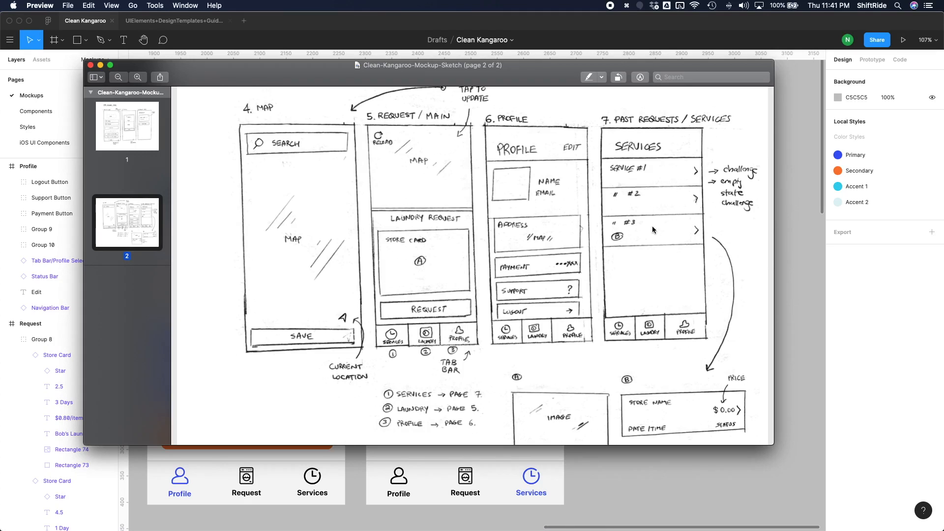
{"action": "mouse_move", "coordinate": [665, 230]}
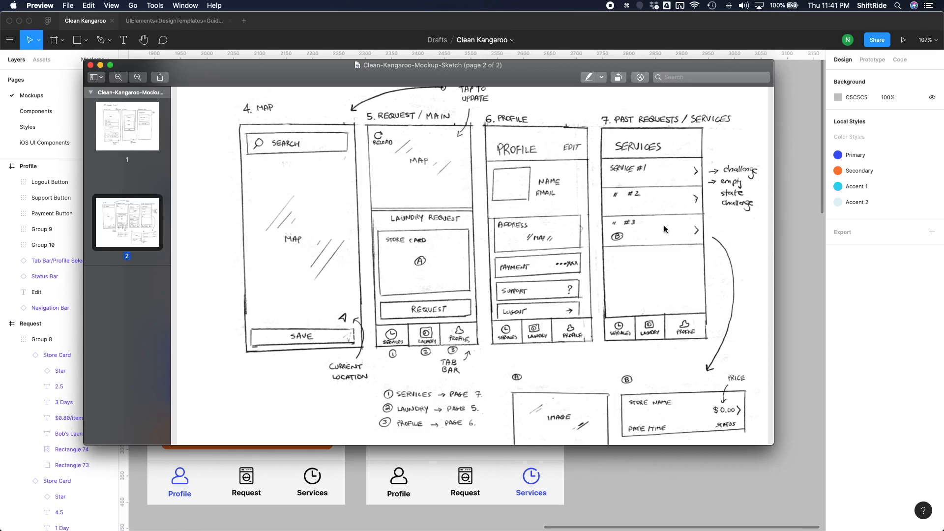
{"action": "mouse_move", "coordinate": [691, 420]}
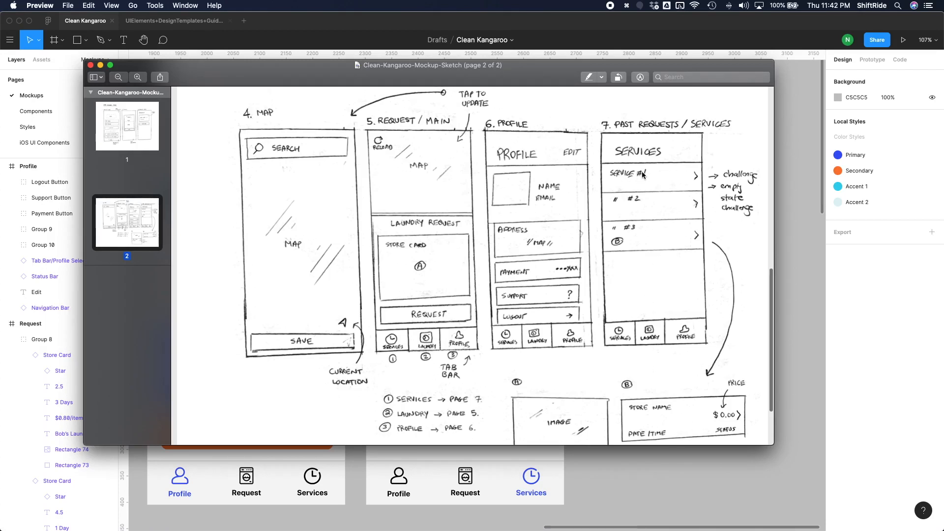
{"action": "mouse_move", "coordinate": [644, 297]}
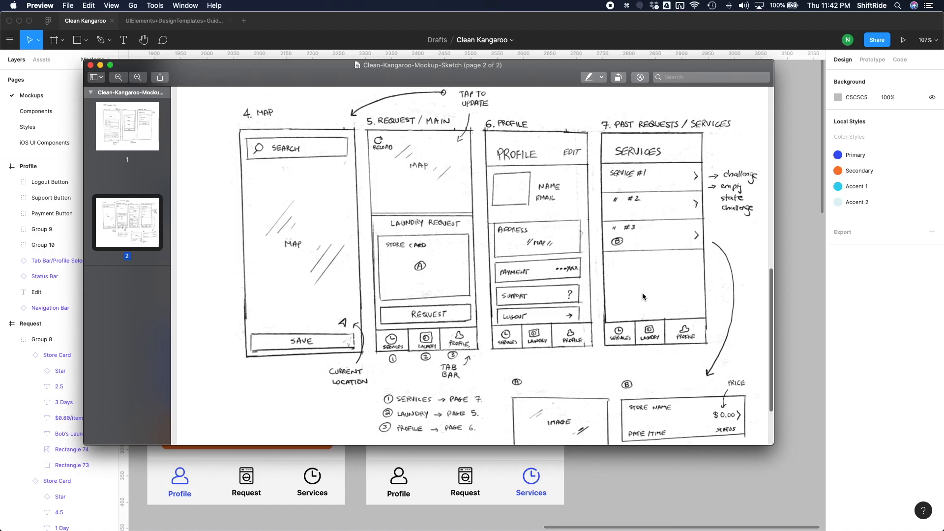
{"action": "mouse_move", "coordinate": [676, 250]}
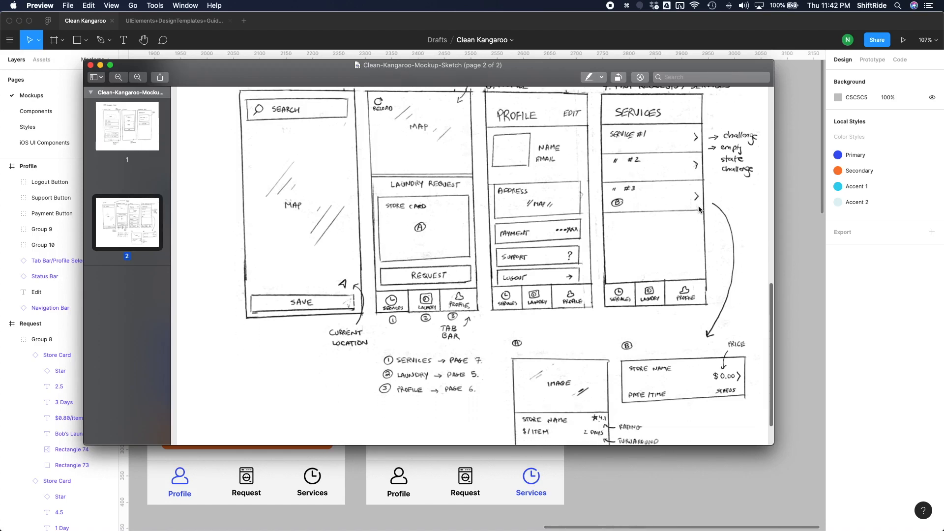
{"action": "scroll", "scroll_direction": "down", "scroll_amount": 3}
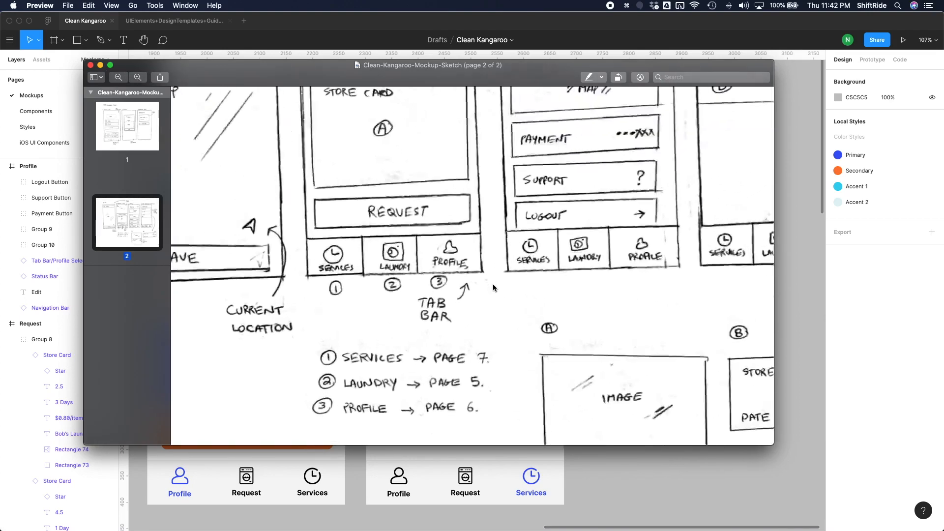
{"action": "scroll", "scroll_direction": "down", "scroll_amount": 3}
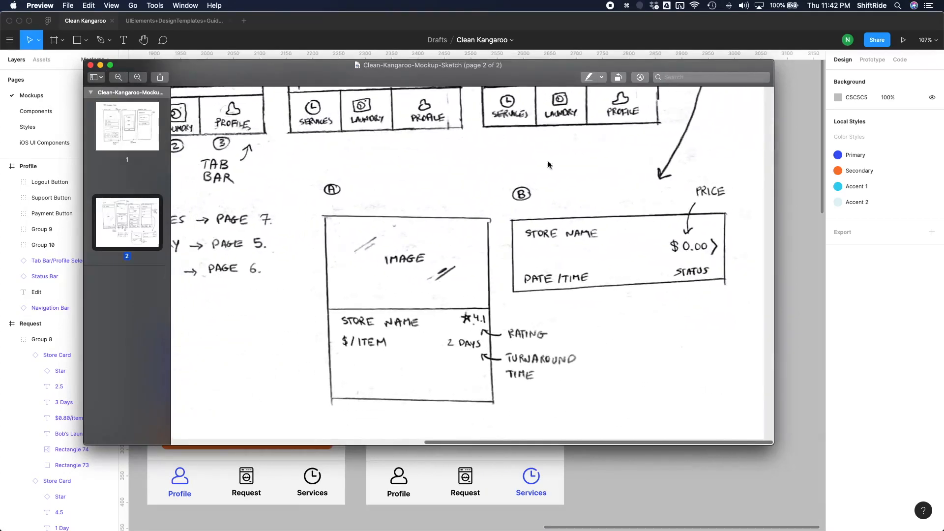
{"action": "mouse_move", "coordinate": [553, 254]}
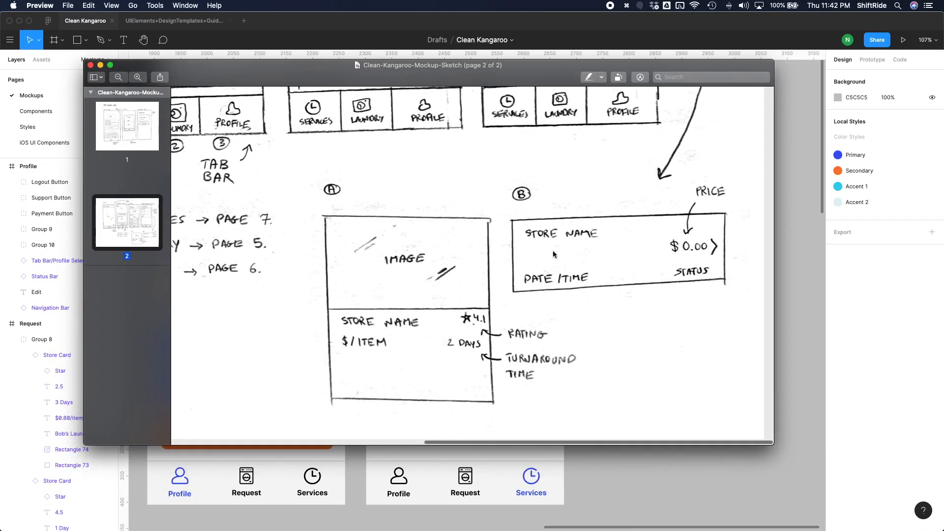
{"action": "mouse_move", "coordinate": [541, 286]}
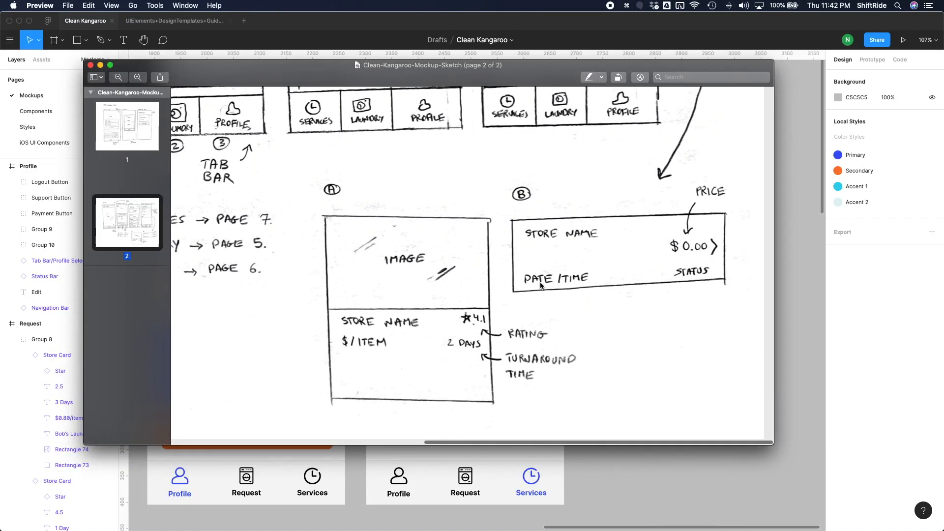
{"action": "mouse_move", "coordinate": [605, 285]}
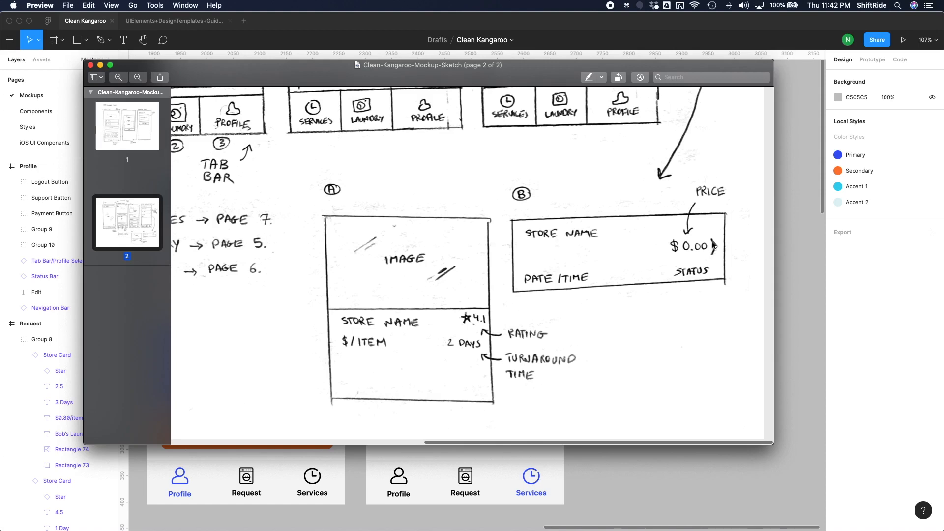
{"action": "mouse_move", "coordinate": [716, 311]}
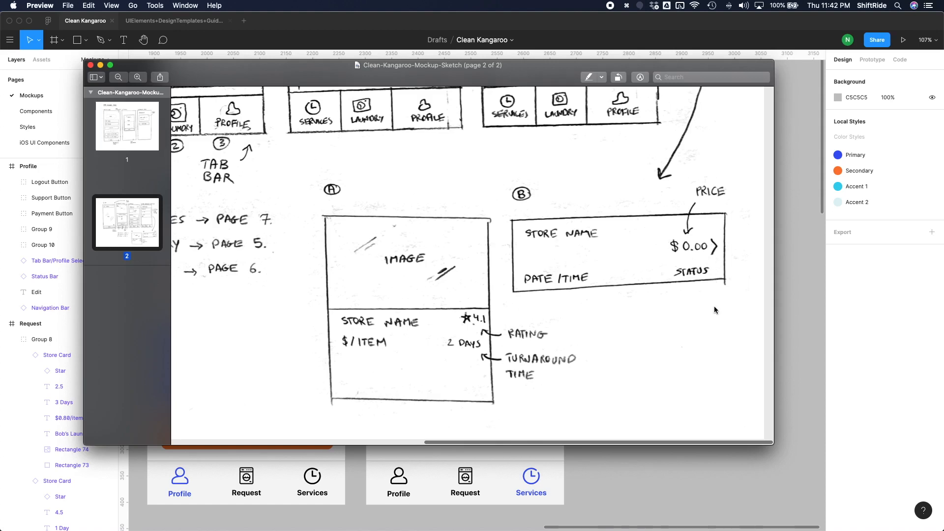
{"action": "mouse_move", "coordinate": [718, 248]}
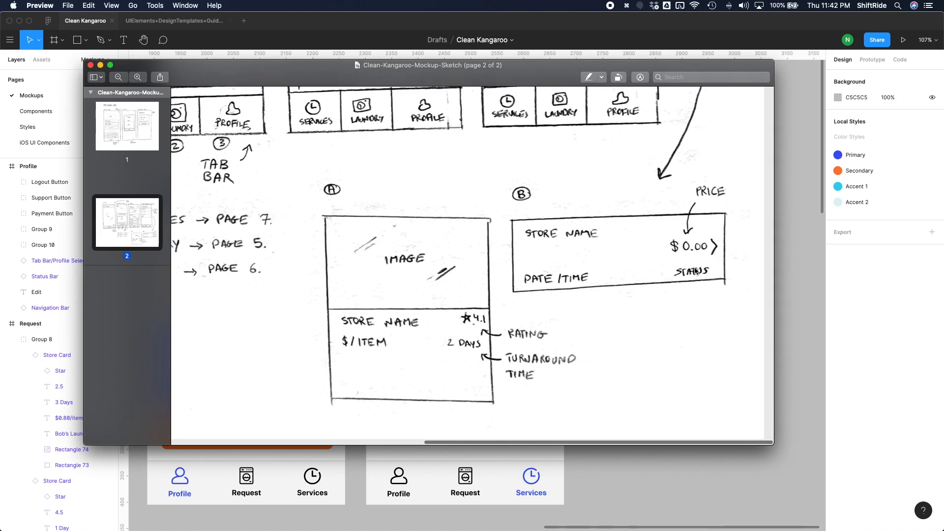
{"action": "mouse_move", "coordinate": [644, 277]}
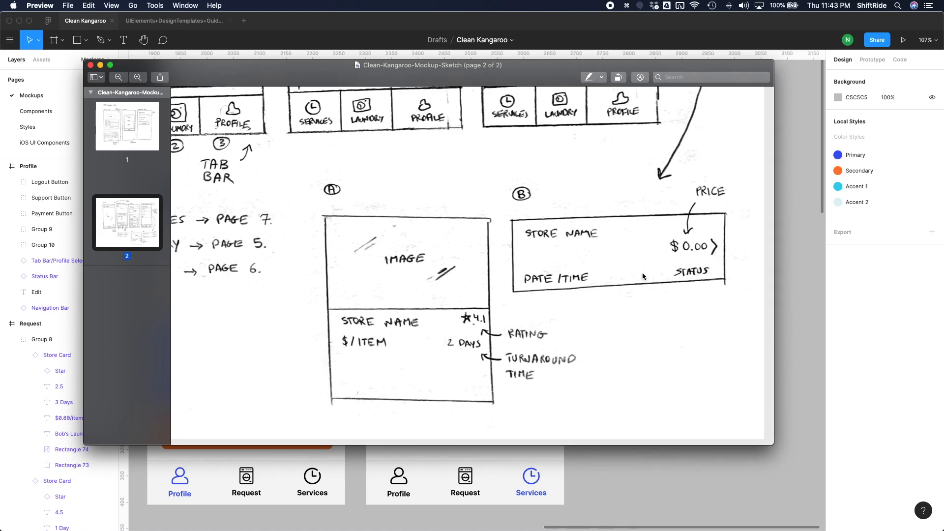
{"action": "mouse_move", "coordinate": [627, 288]}
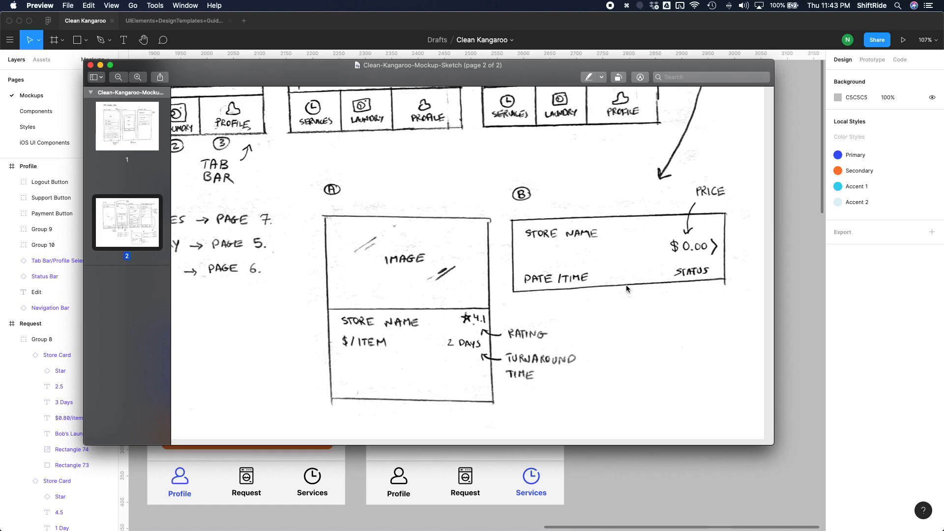
{"action": "mouse_move", "coordinate": [647, 292]}
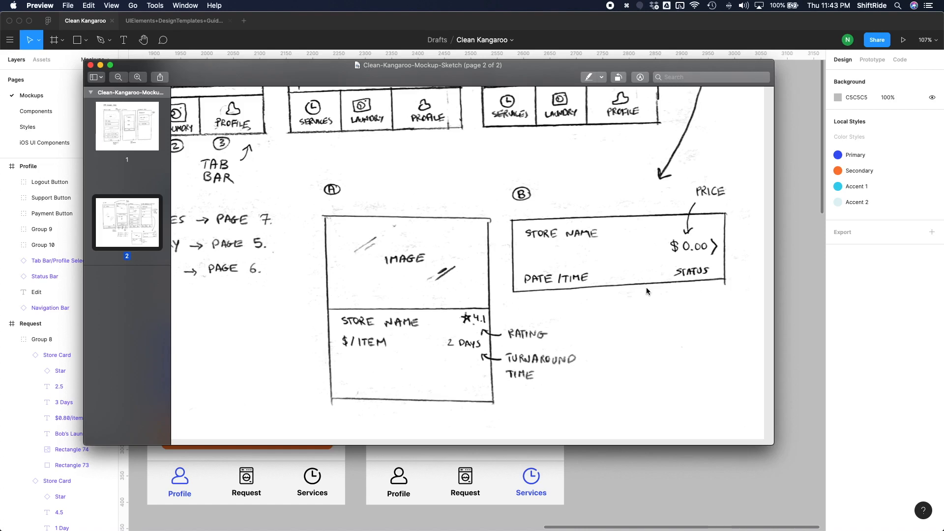
{"action": "mouse_move", "coordinate": [727, 290]}
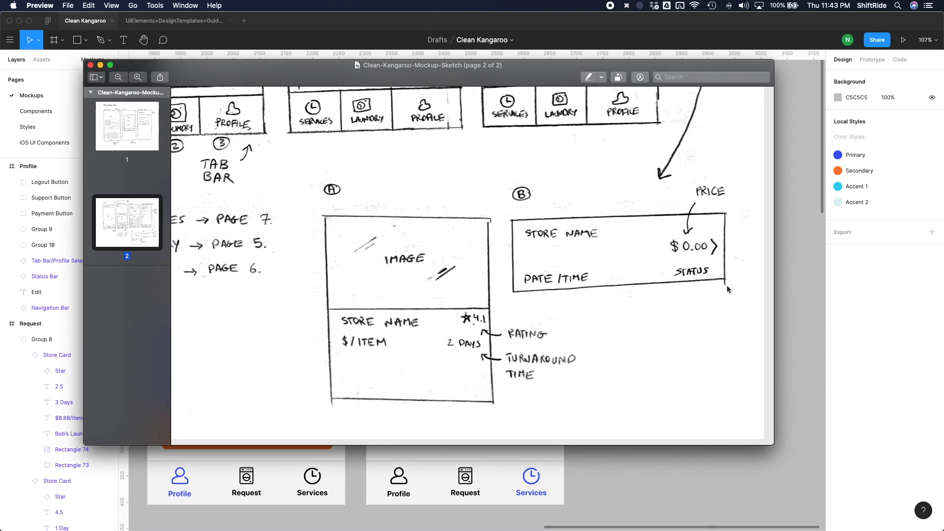
{"action": "mouse_move", "coordinate": [728, 278]}
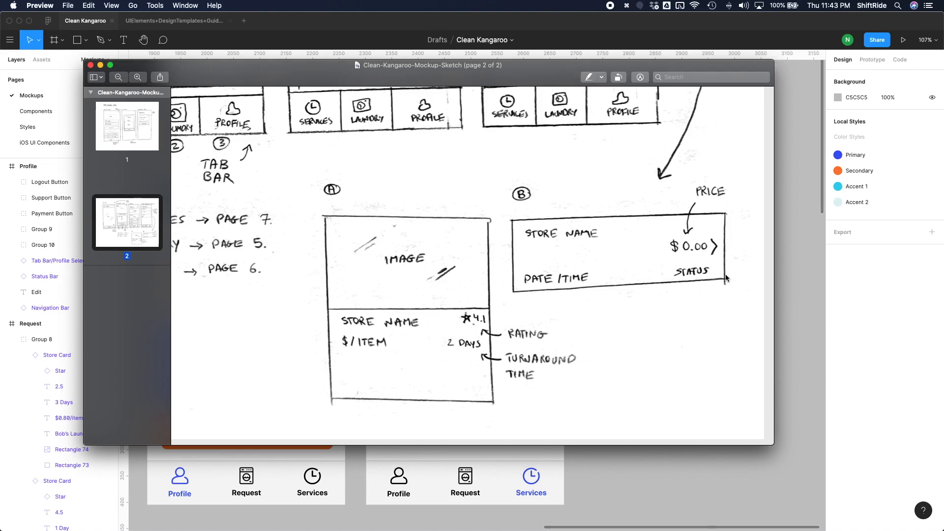
{"action": "mouse_move", "coordinate": [577, 284]}
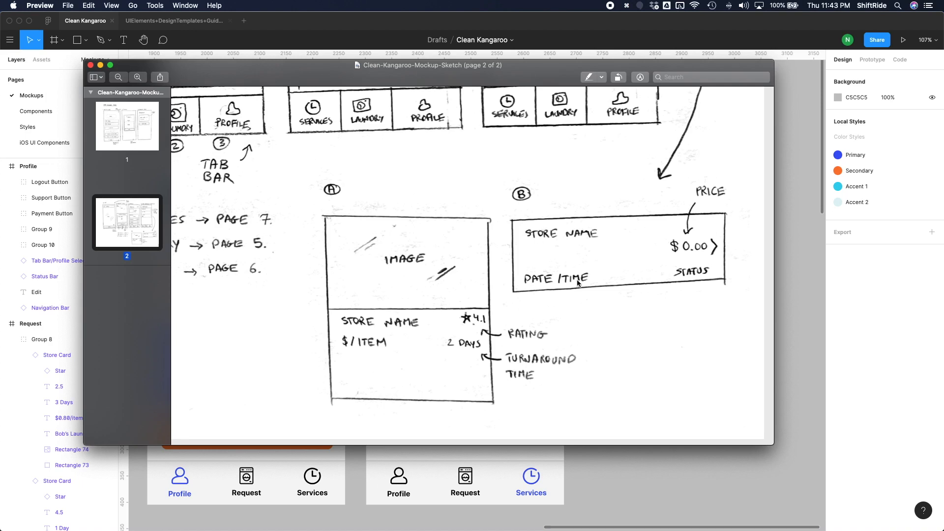
{"action": "mouse_move", "coordinate": [729, 288]}
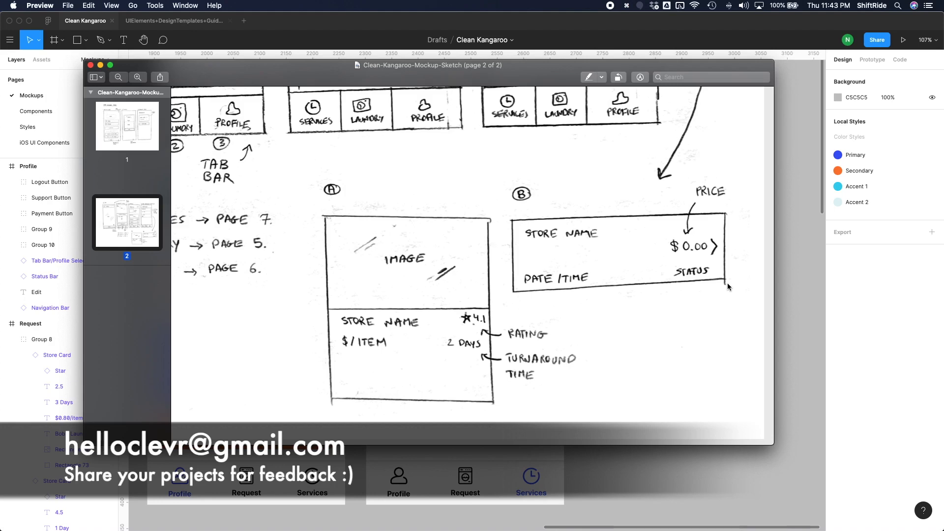
{"action": "mouse_move", "coordinate": [806, 280]}
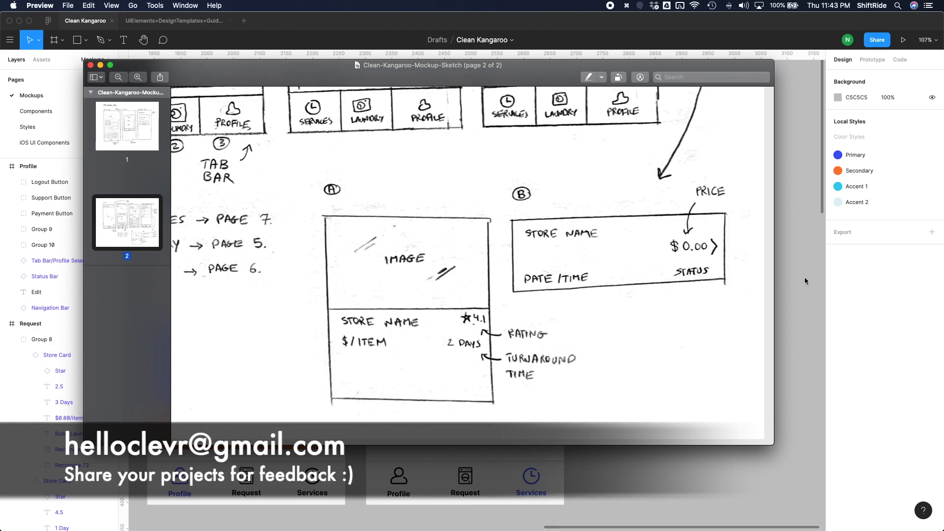
Bring Figma in front of Preview to show the Profile and blank Services screens
{"action": "left_click", "coordinate": [91, 65]}
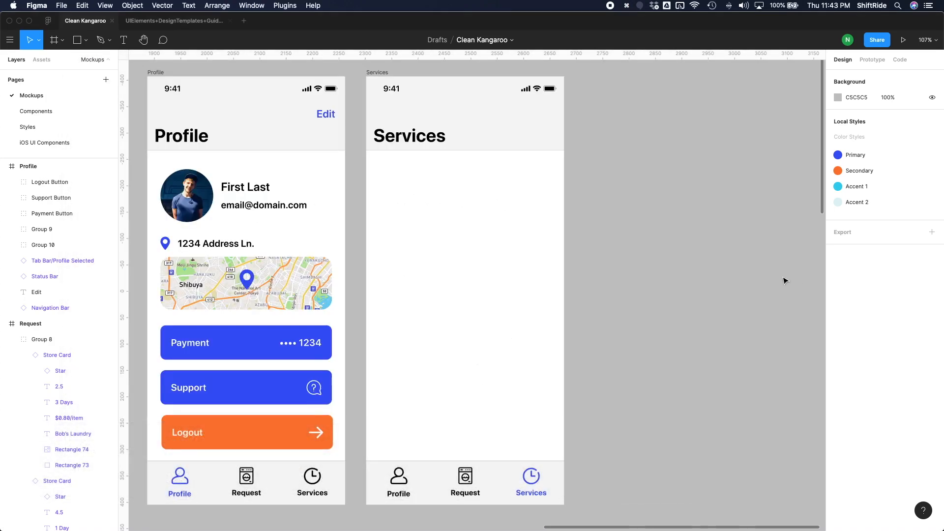
{"action": "mouse_move", "coordinate": [623, 267]}
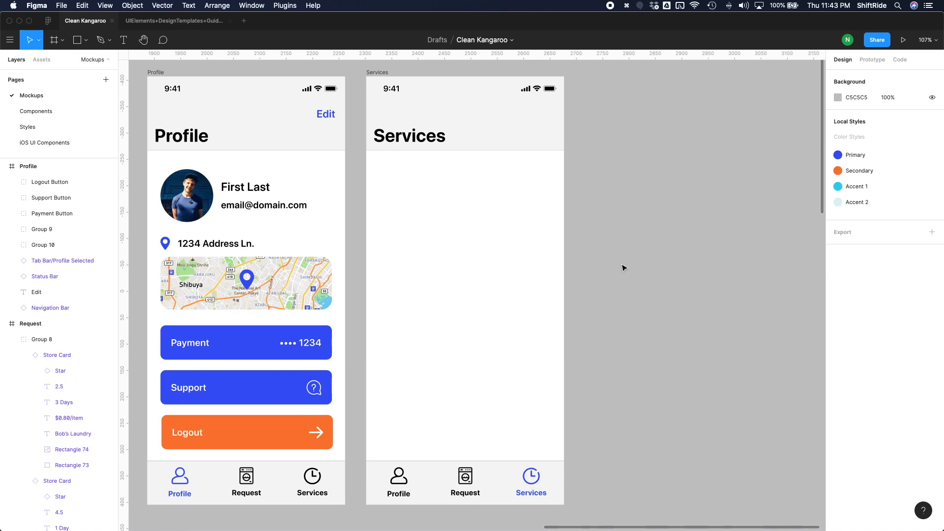
{"action": "mouse_move", "coordinate": [476, 258]}
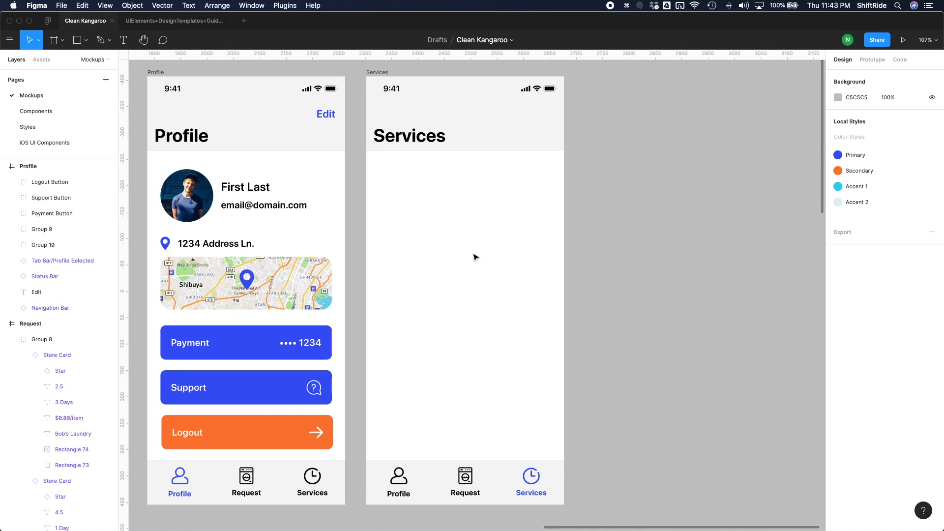
{"action": "mouse_move", "coordinate": [437, 236]}
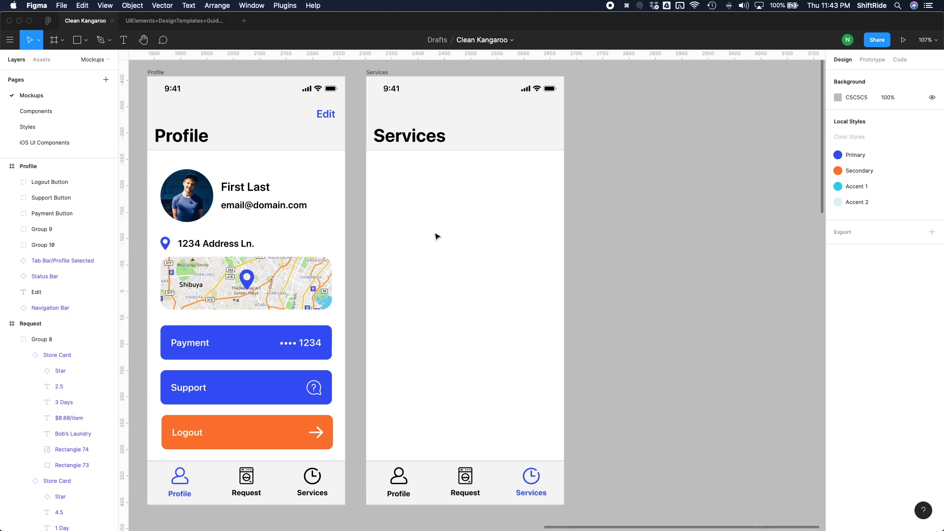
{"action": "mouse_move", "coordinate": [463, 200]}
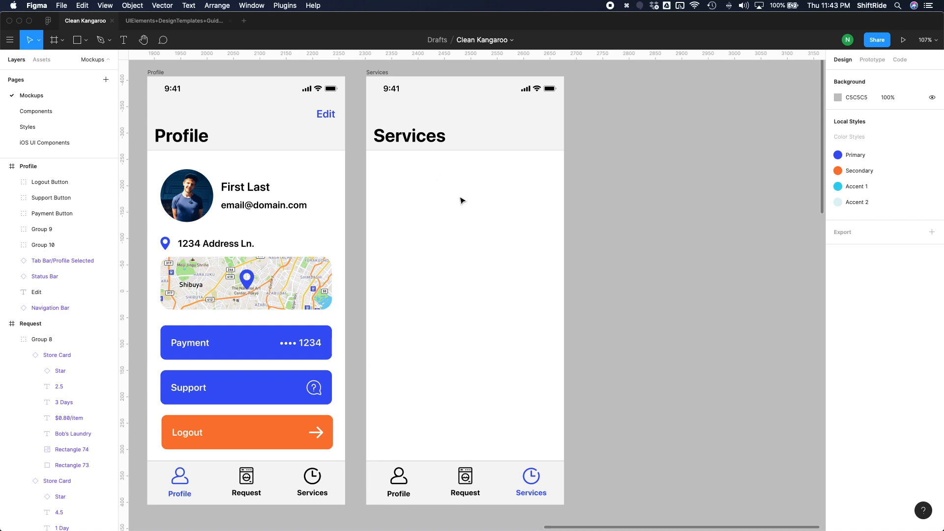
{"action": "left_click", "coordinate": [50, 308]}
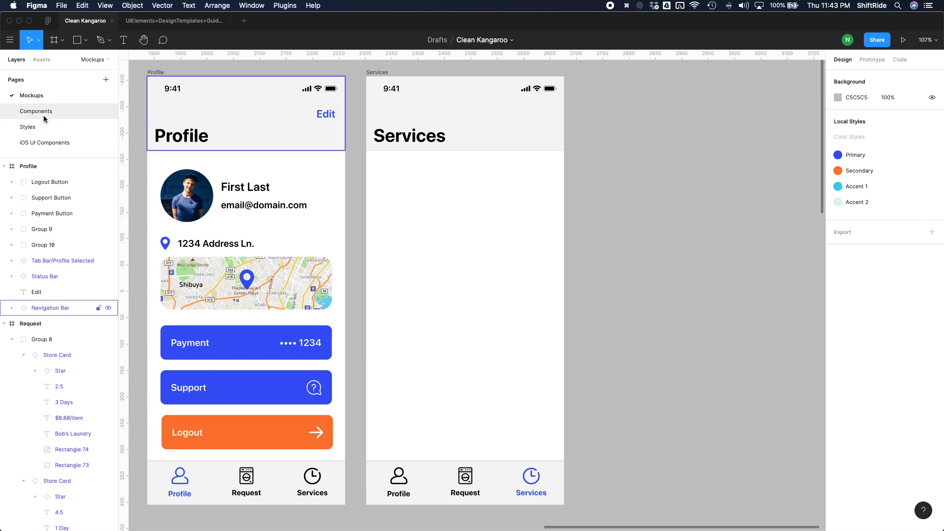
On the Components page, make the new rectangle white (FFFFFF) and narrow it to 418 wide
{"action": "left_click", "coordinate": [36, 111]}
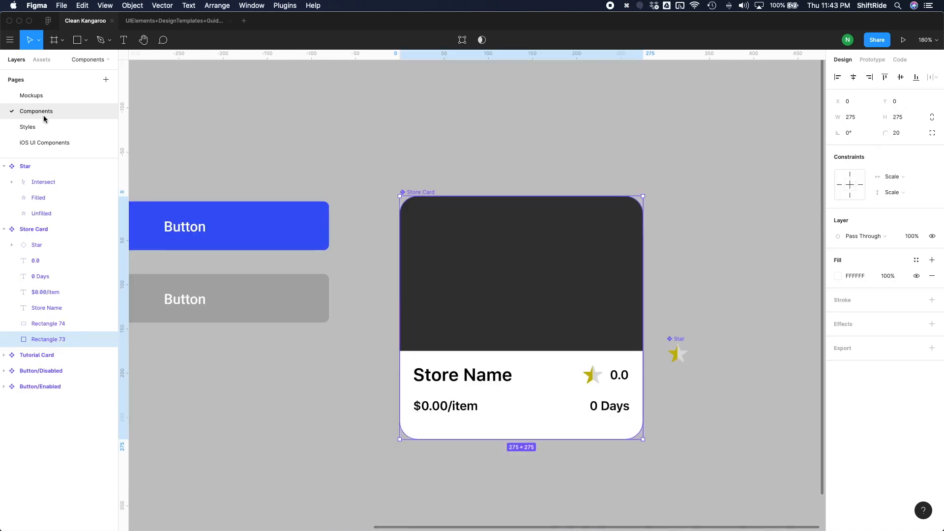
{"action": "scroll", "scroll_direction": "right", "scroll_amount": 3}
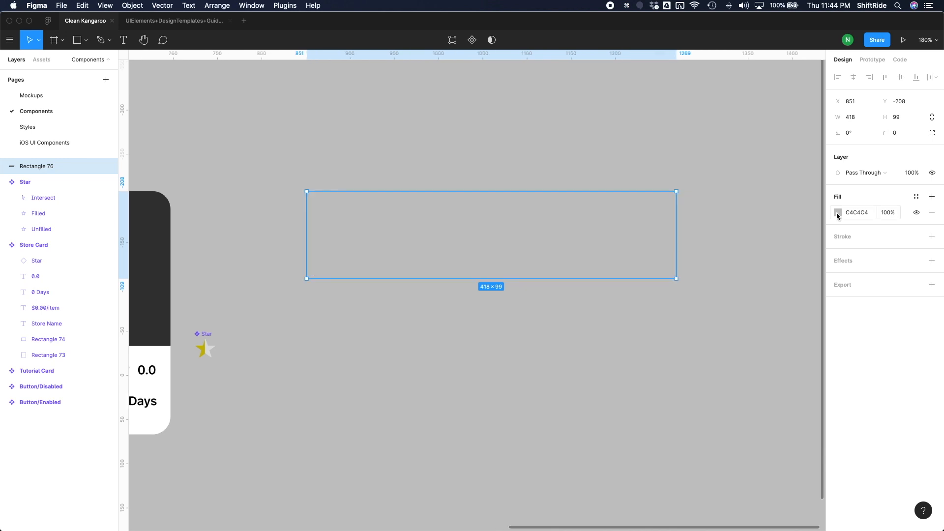
{"action": "left_click", "coordinate": [838, 212]}
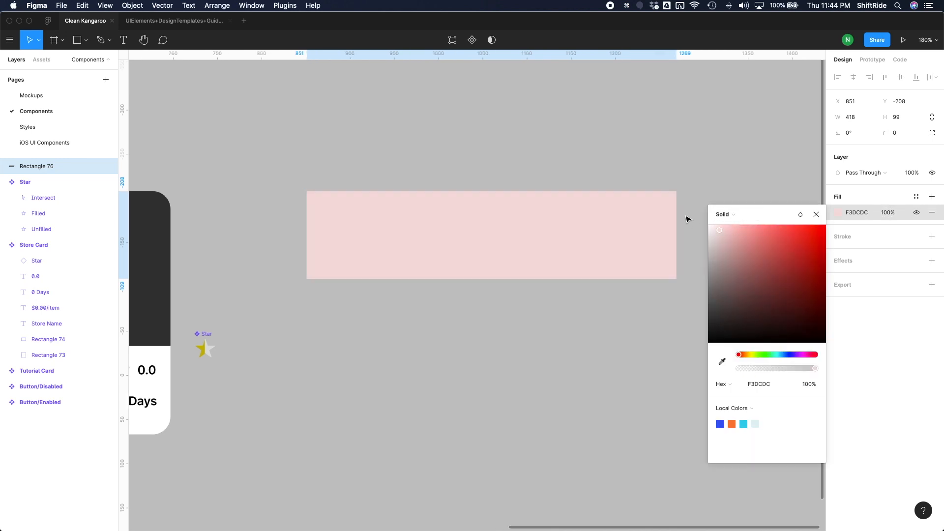
{"action": "left_click", "coordinate": [816, 214]}
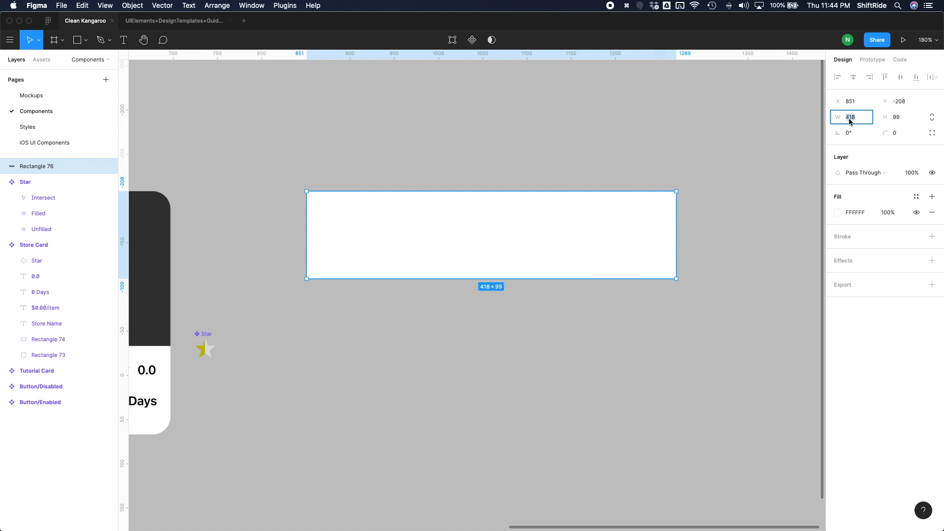
{"action": "left_click", "coordinate": [246, 89]}
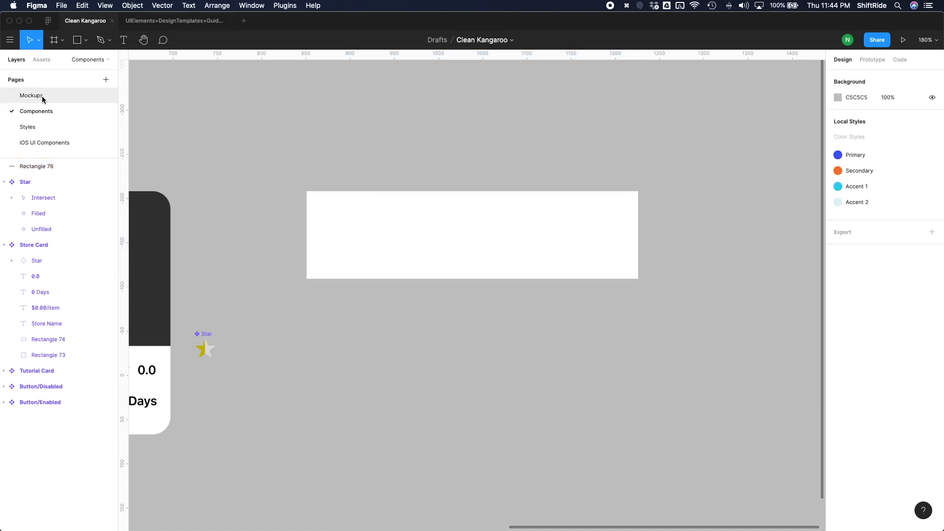
{"action": "left_click", "coordinate": [31, 95]}
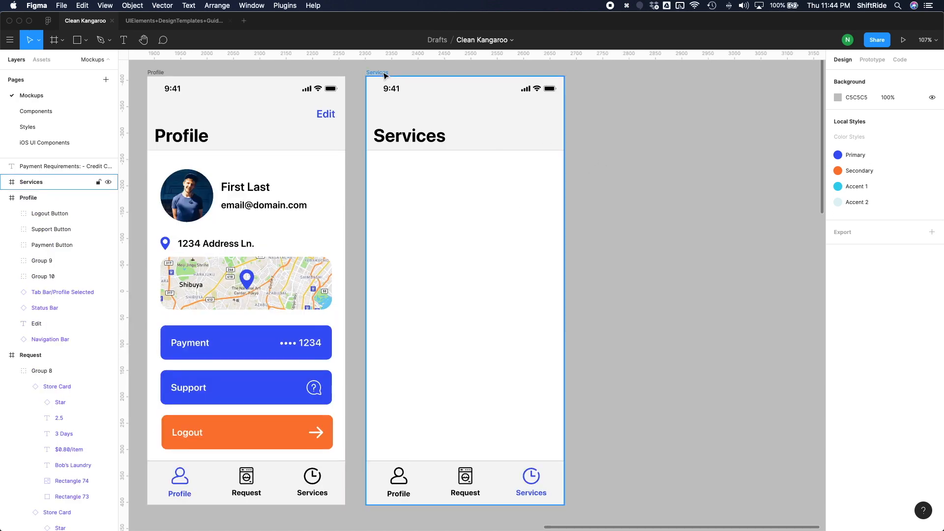
{"action": "left_click", "coordinate": [465, 301]}
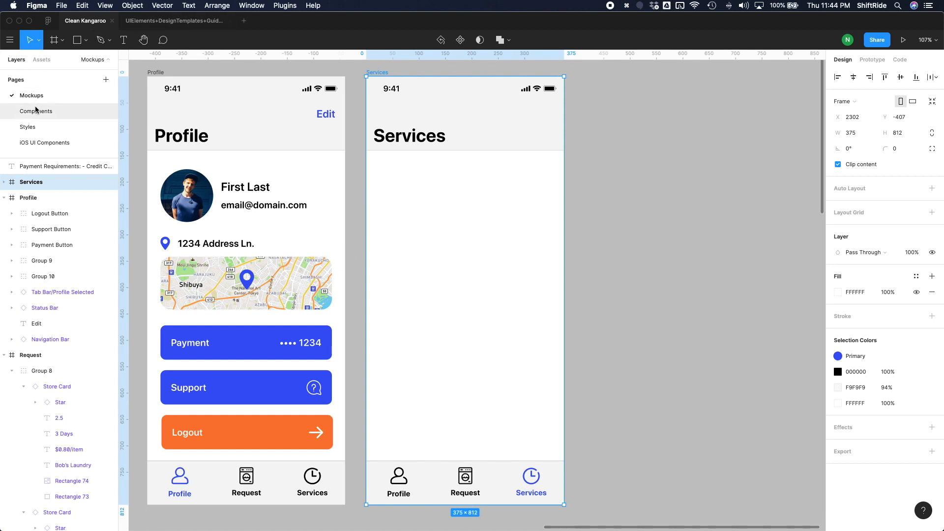
{"action": "left_click", "coordinate": [36, 110]}
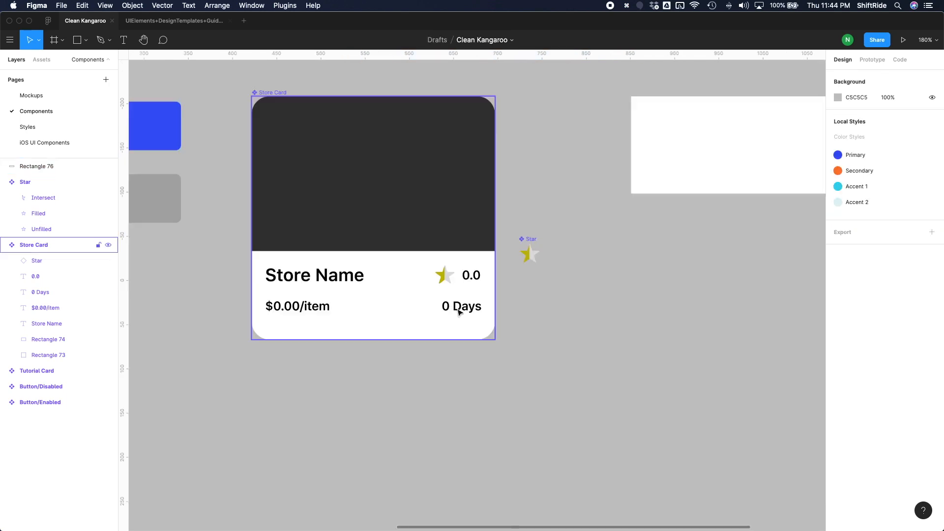
{"action": "mouse_move", "coordinate": [299, 307]}
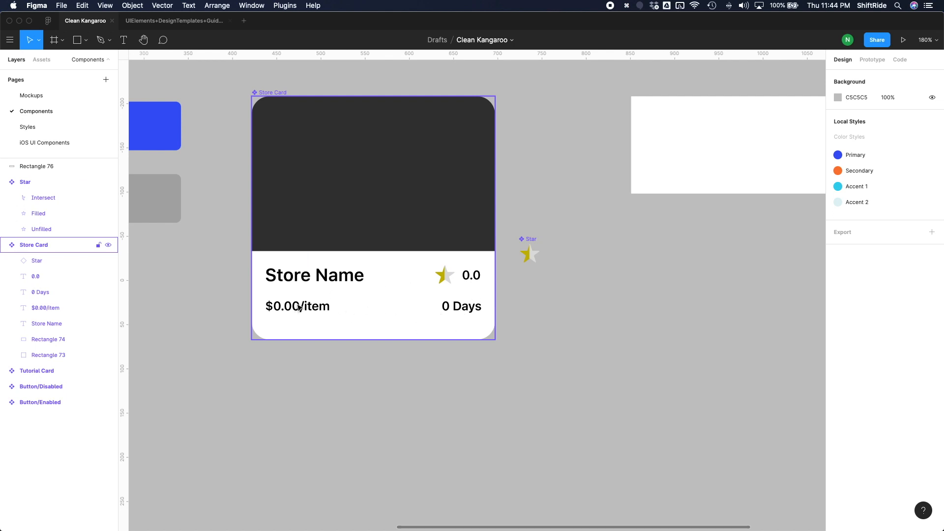
{"action": "mouse_move", "coordinate": [464, 310]}
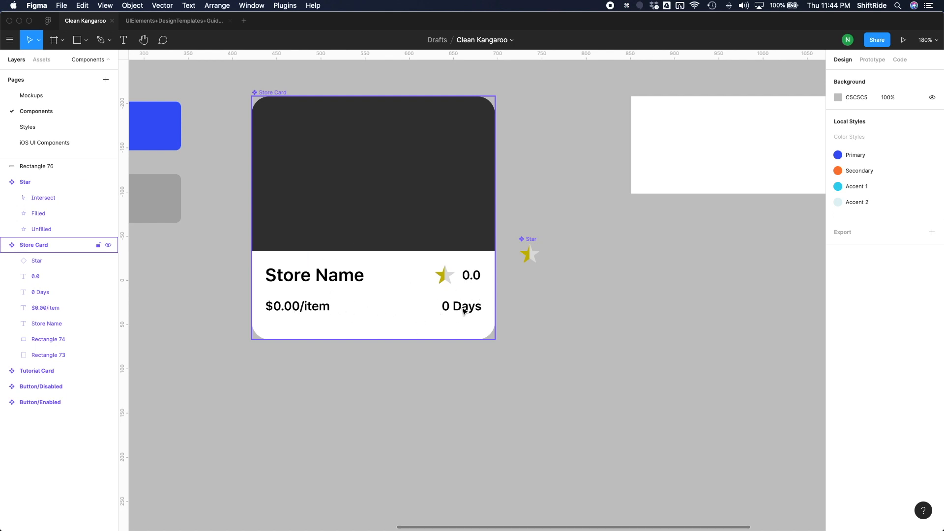
{"action": "mouse_move", "coordinate": [330, 310]}
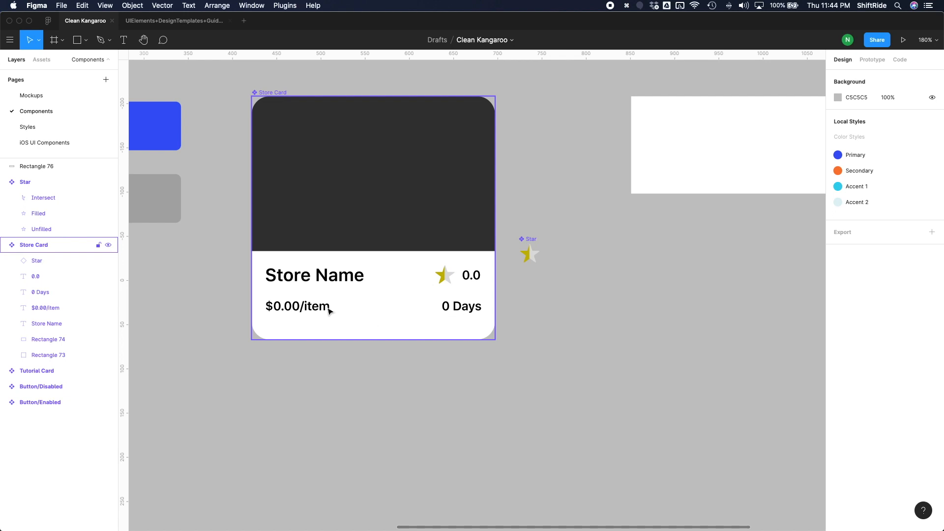
{"action": "mouse_move", "coordinate": [418, 325]}
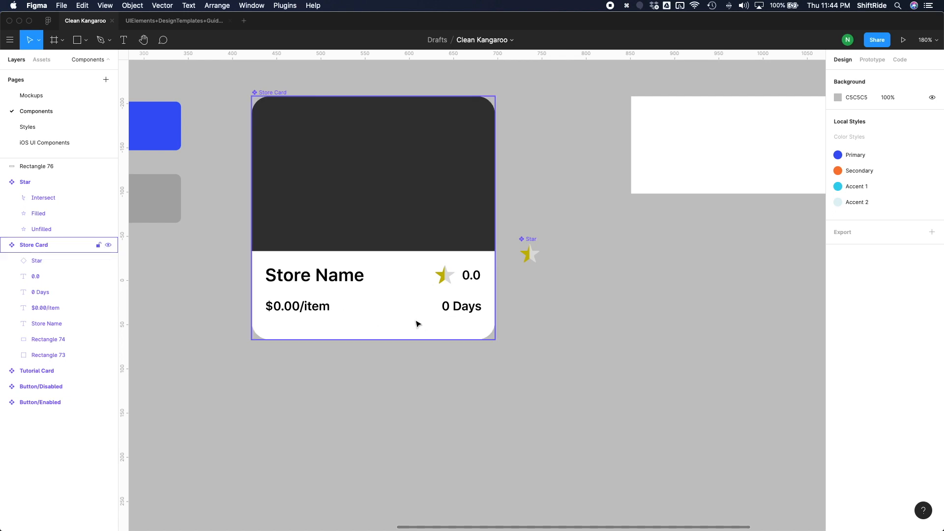
{"action": "mouse_move", "coordinate": [458, 316]}
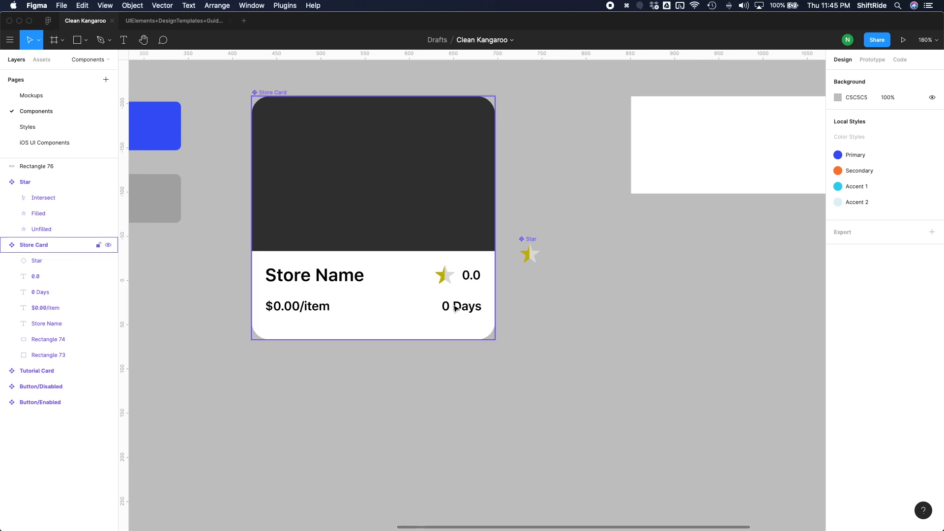
Copy the Store Card's Store Name, $0.00/item and 0 Days text labels
{"action": "left_click", "coordinate": [462, 306]}
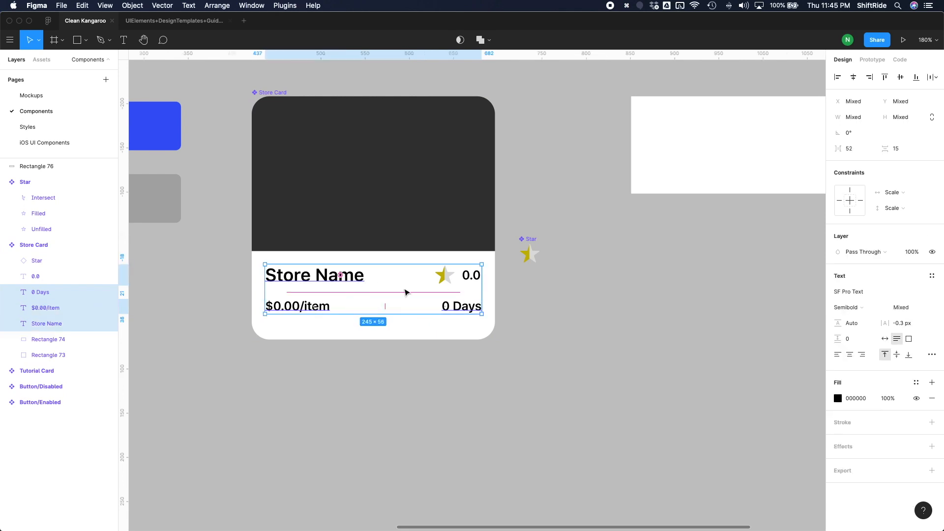
{"action": "mouse_move", "coordinate": [341, 291]}
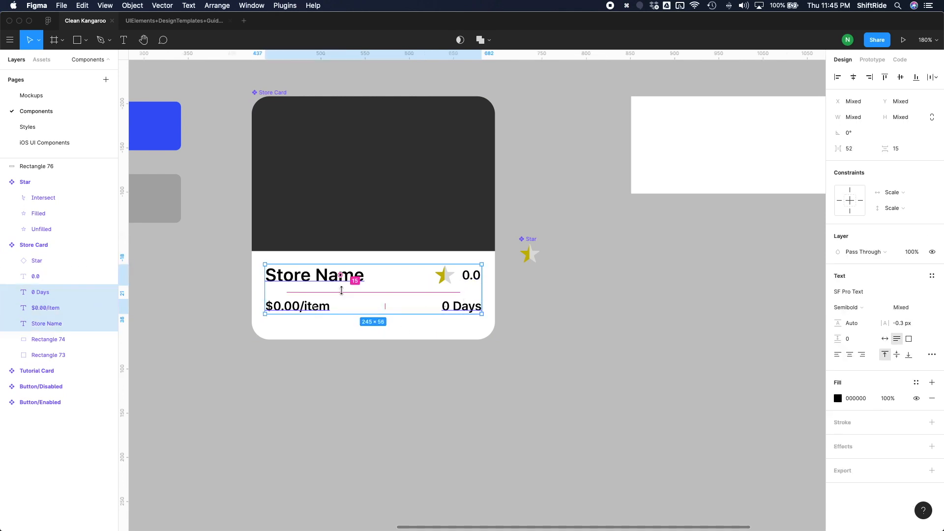
{"action": "key", "text": "cmd+c"}
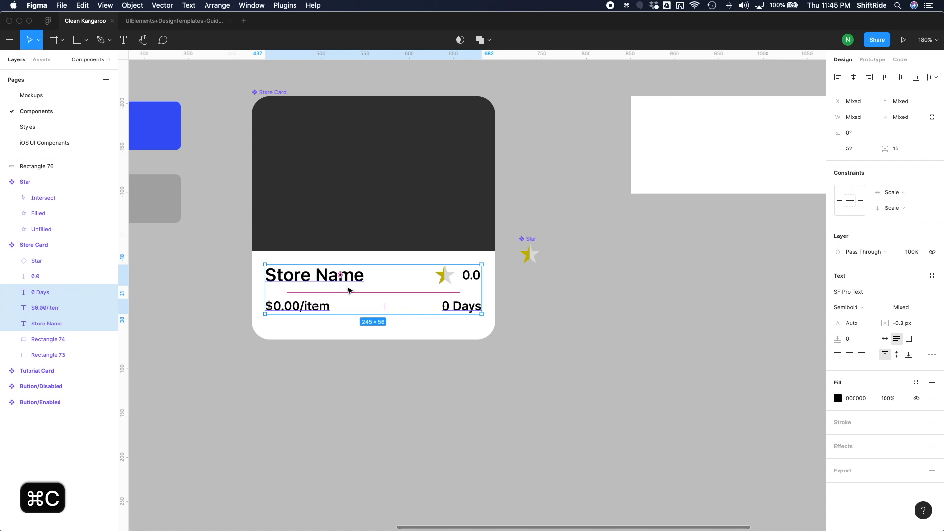
{"action": "scroll", "scroll_direction": "right", "scroll_amount": 3}
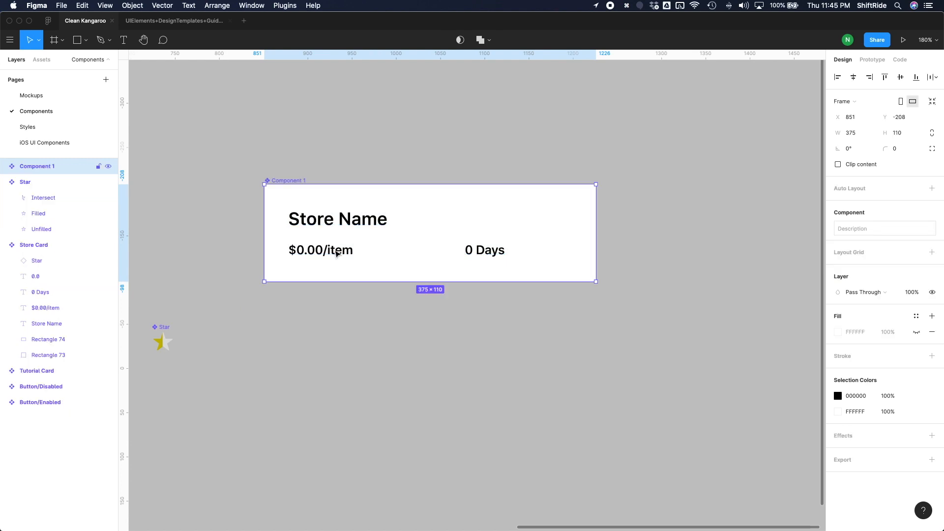
Move the pasted Store Name label toward Component 1's top-left corner
{"action": "left_click", "coordinate": [337, 218]}
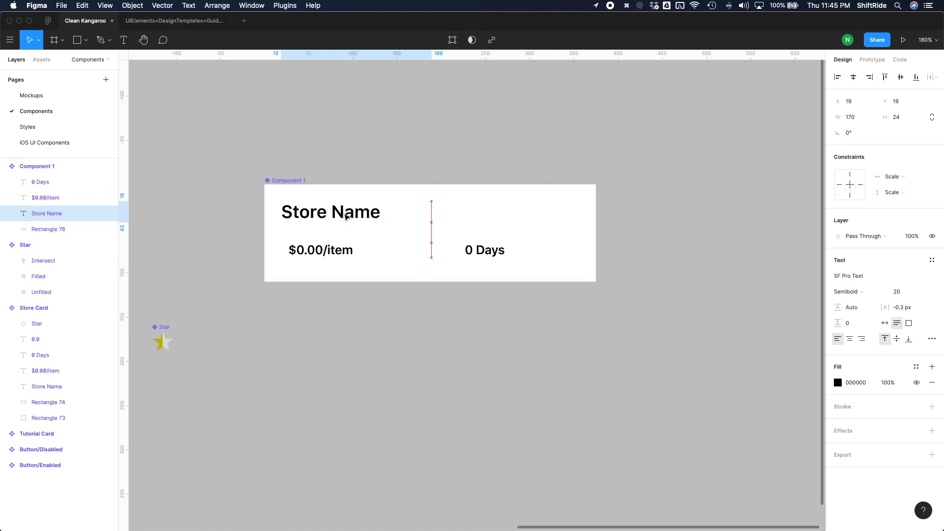
{"action": "left_click", "coordinate": [330, 211]}
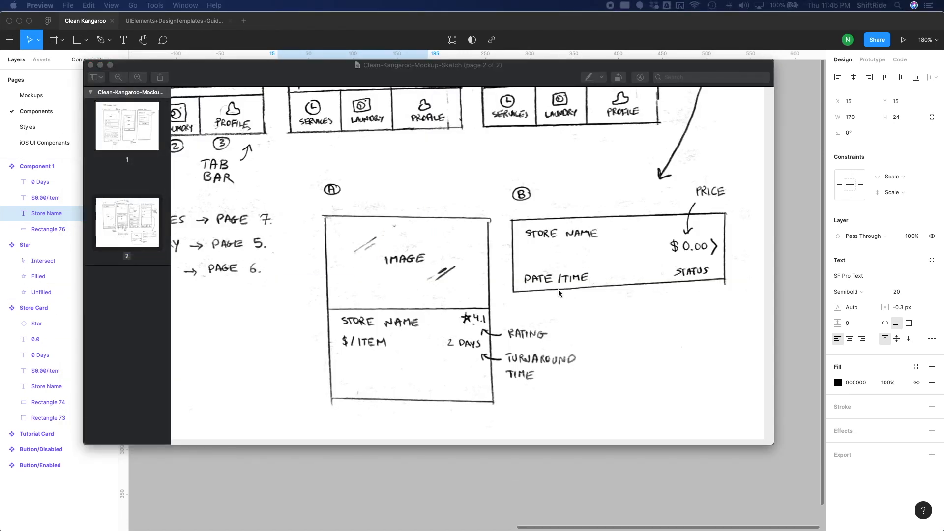
{"action": "mouse_move", "coordinate": [723, 347]}
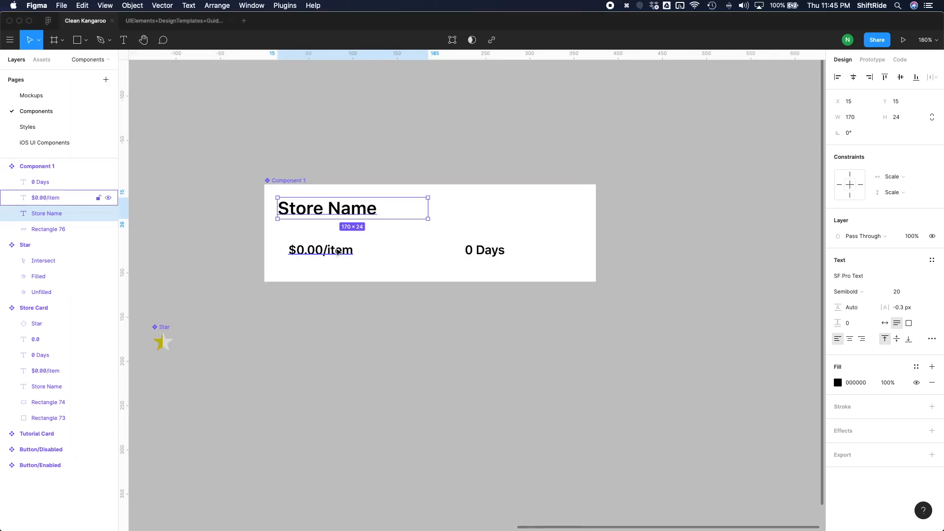
Edit the price label from $0.00/item to $0.00 on the right side
{"action": "double_click", "coordinate": [320, 250]}
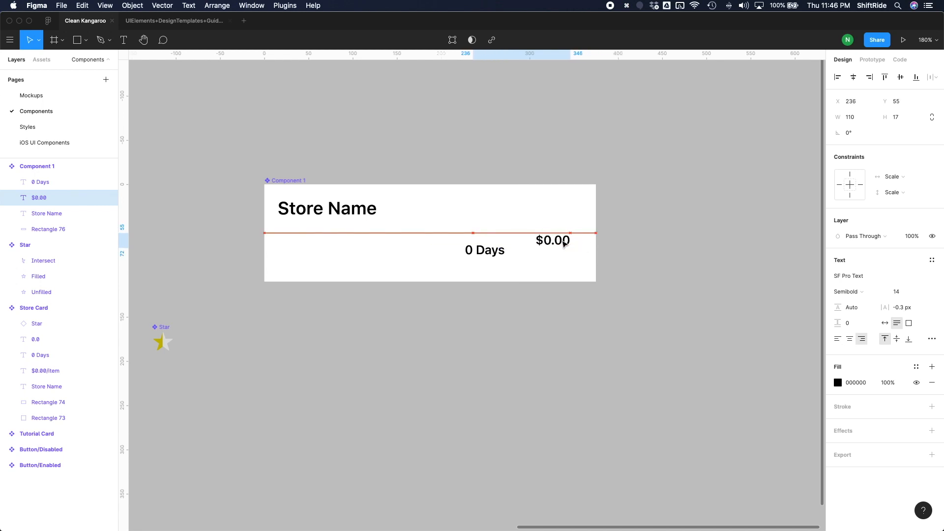
Move the 0 Days label to the bottom-left and retype it as 'Day, Month, Year HH:MM'
{"action": "left_click", "coordinate": [484, 250]}
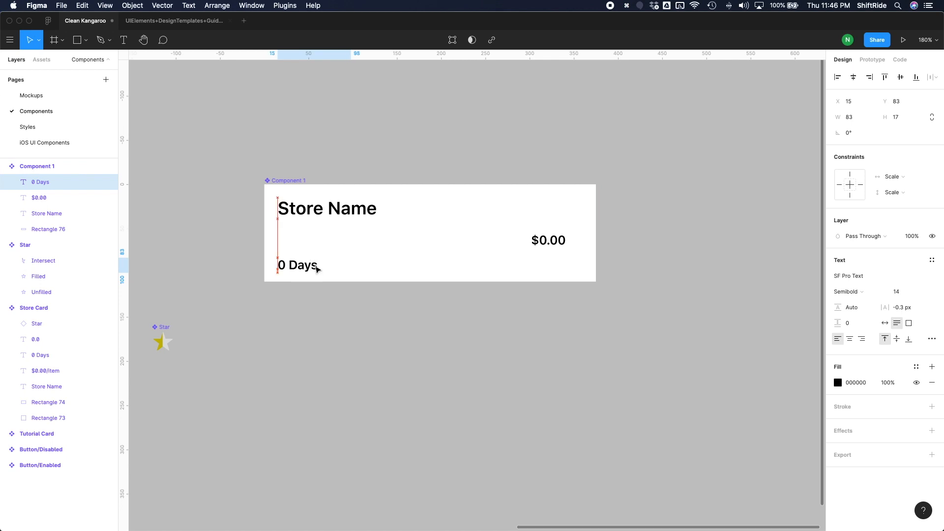
{"action": "left_click", "coordinate": [297, 266]}
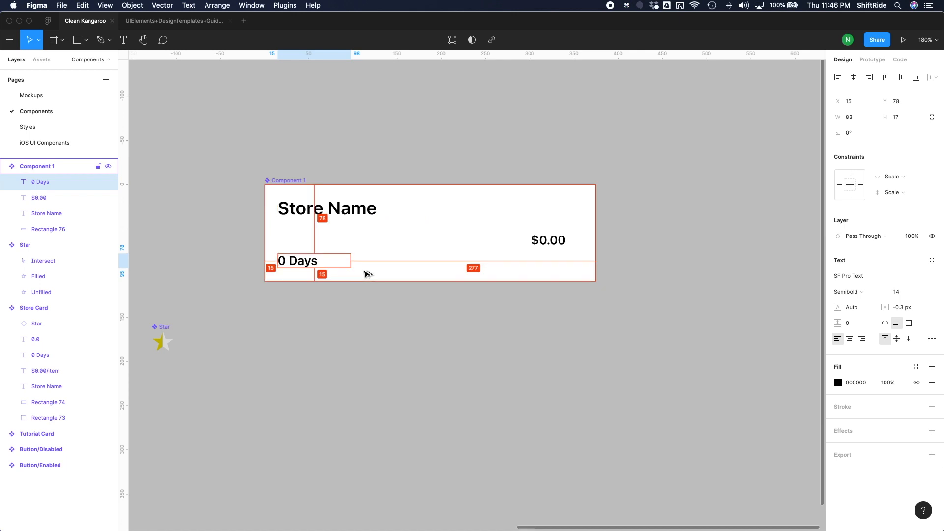
{"action": "left_click", "coordinate": [297, 260]}
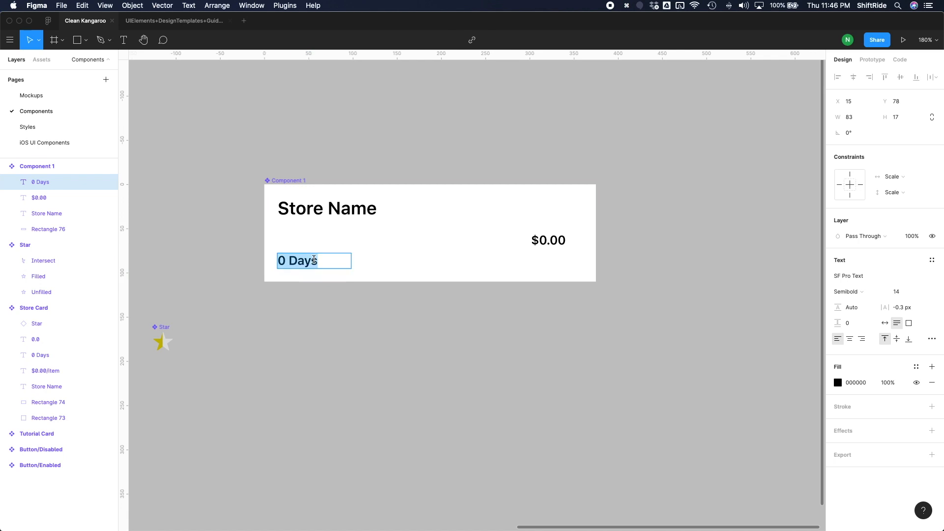
{"action": "type", "text": "Day, Month, Year"}
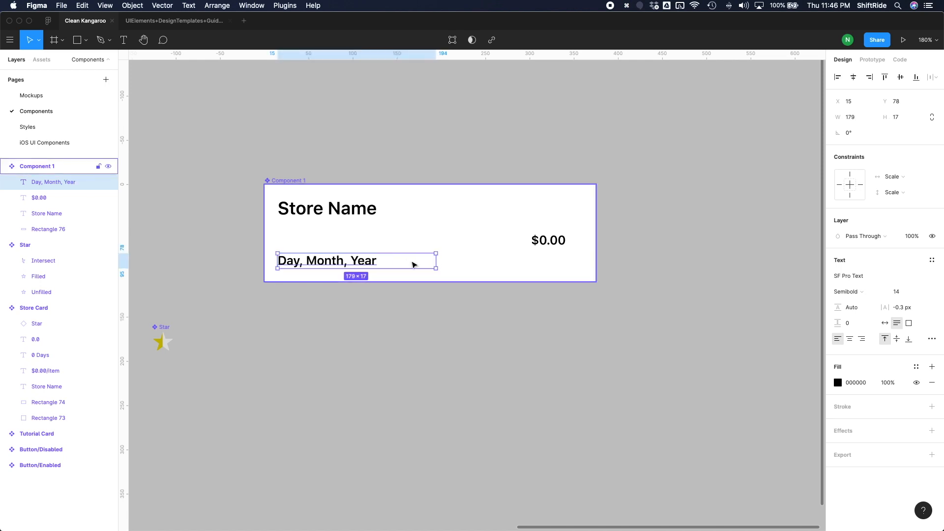
{"action": "double_click", "coordinate": [327, 260]}
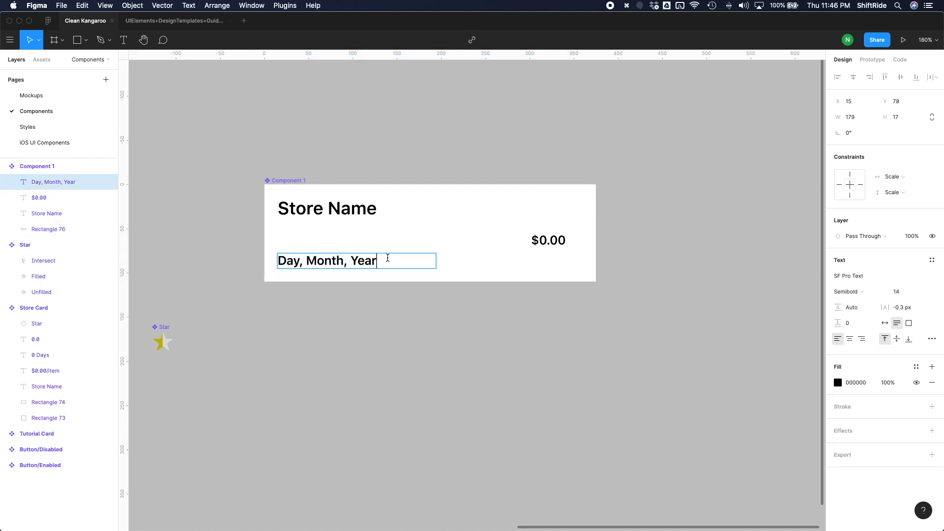
{"action": "type", "text": "HH:"}
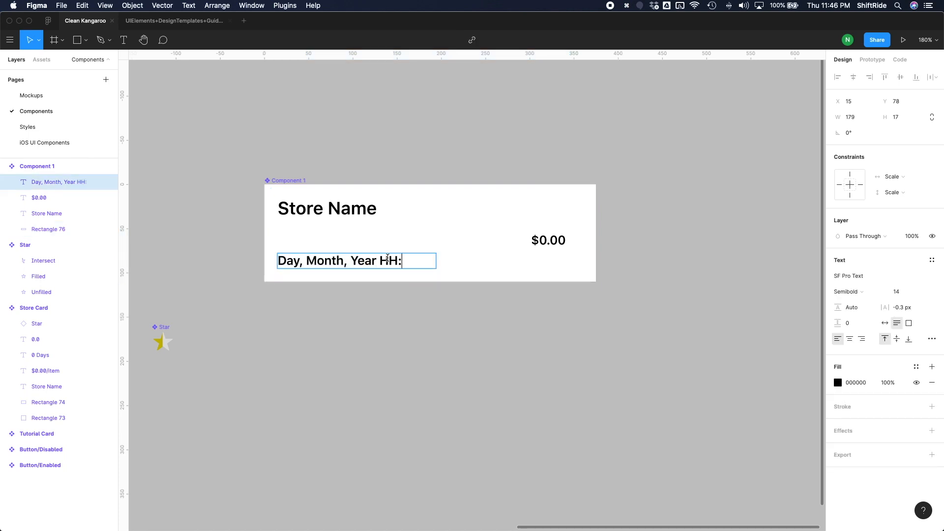
{"action": "type", "text": "MM"}
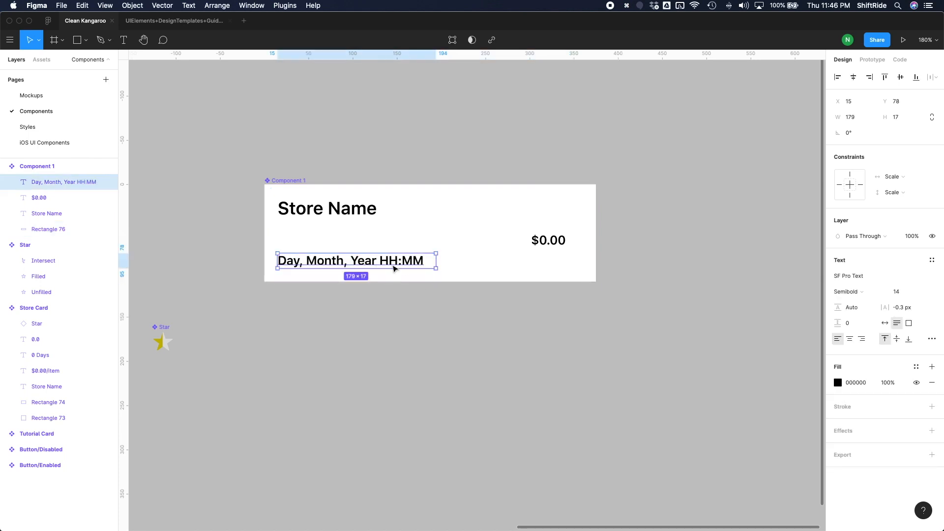
{"action": "double_click", "coordinate": [355, 260]}
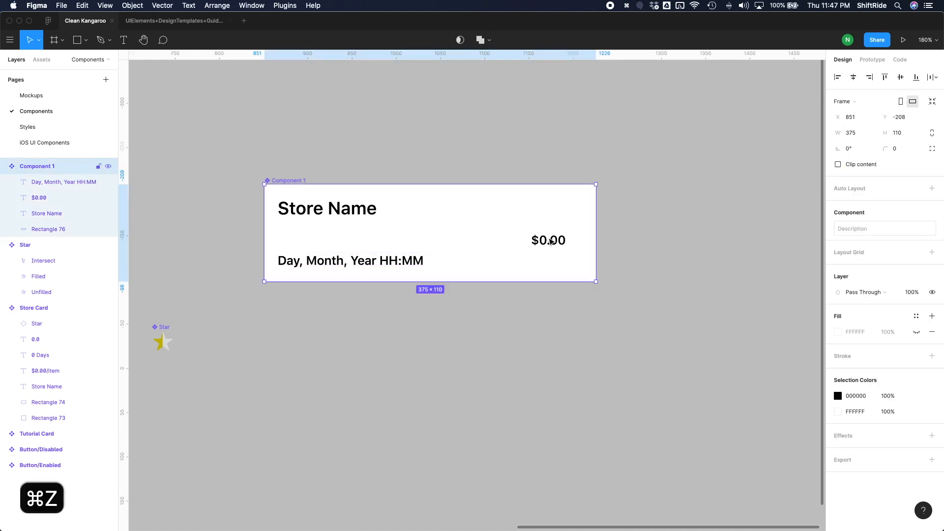
Vertically centre the $0.00 price and place a duplicated date label at bottom-right as Status
{"action": "left_click", "coordinate": [548, 240]}
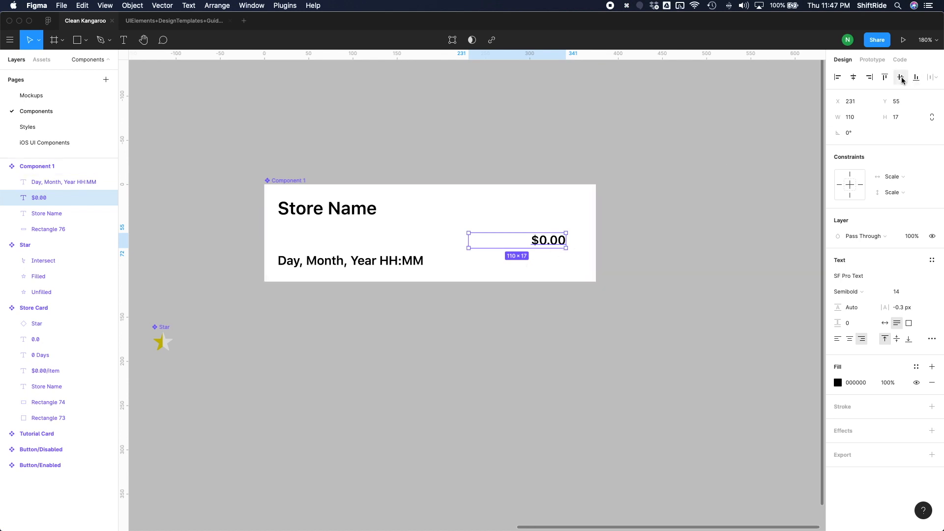
{"action": "left_click", "coordinate": [885, 77]}
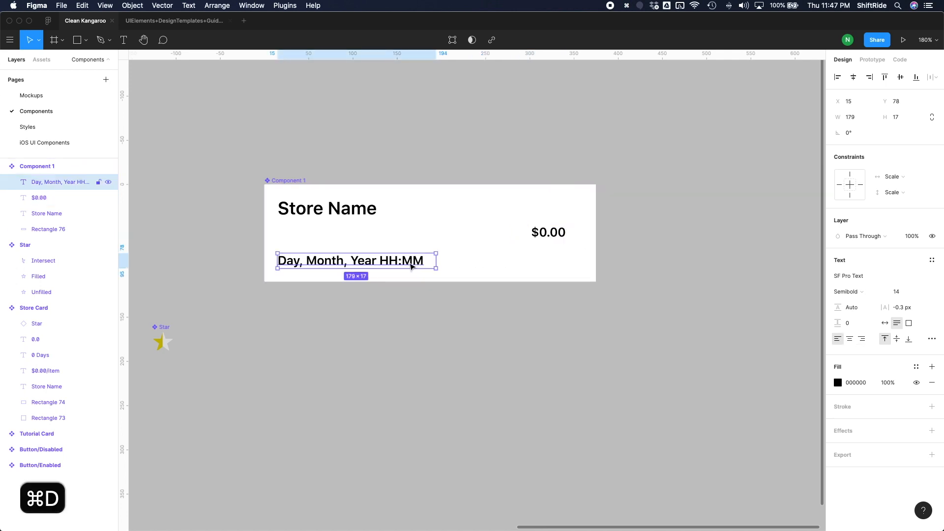
{"action": "left_click", "coordinate": [861, 339]}
{"action": "type", "text": "Status"}
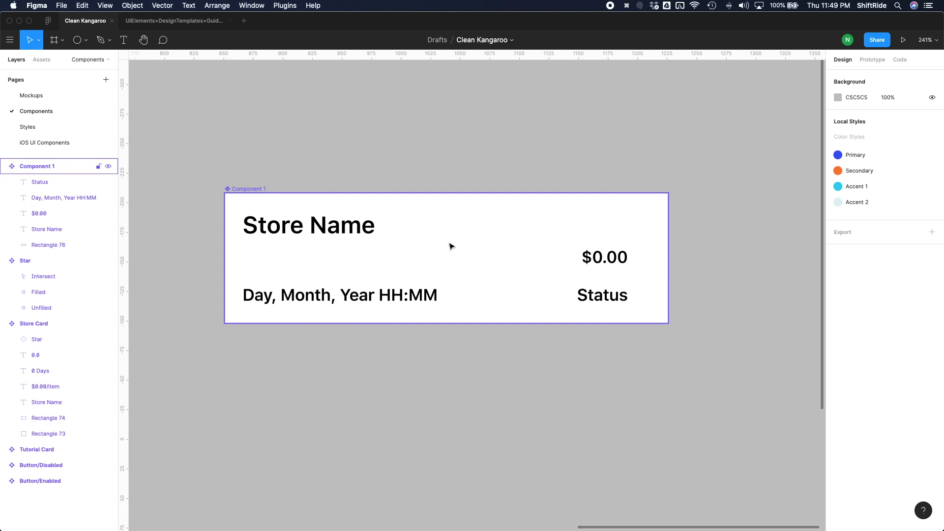
Draw a small chevron caret with the Pen tool inside Component 1
{"action": "left_click", "coordinate": [78, 40]}
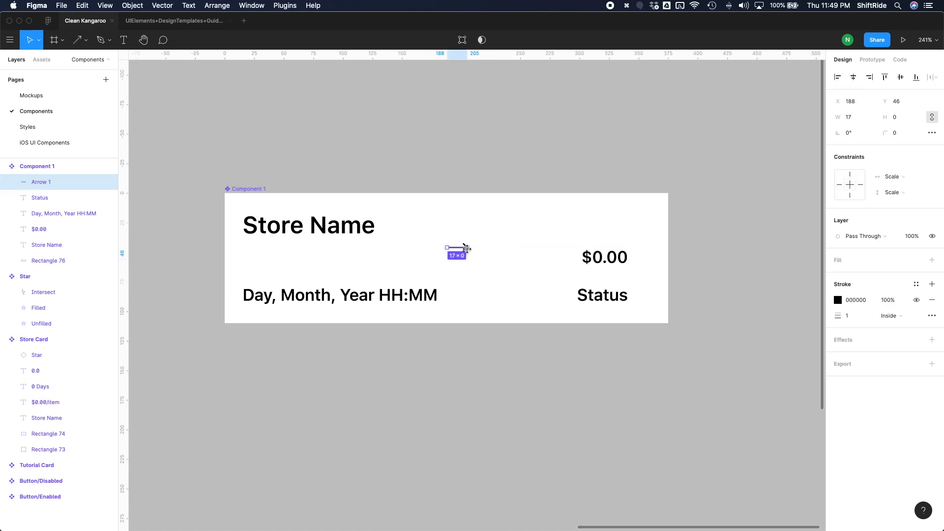
{"action": "scroll", "scroll_direction": "up", "scroll_amount": 3}
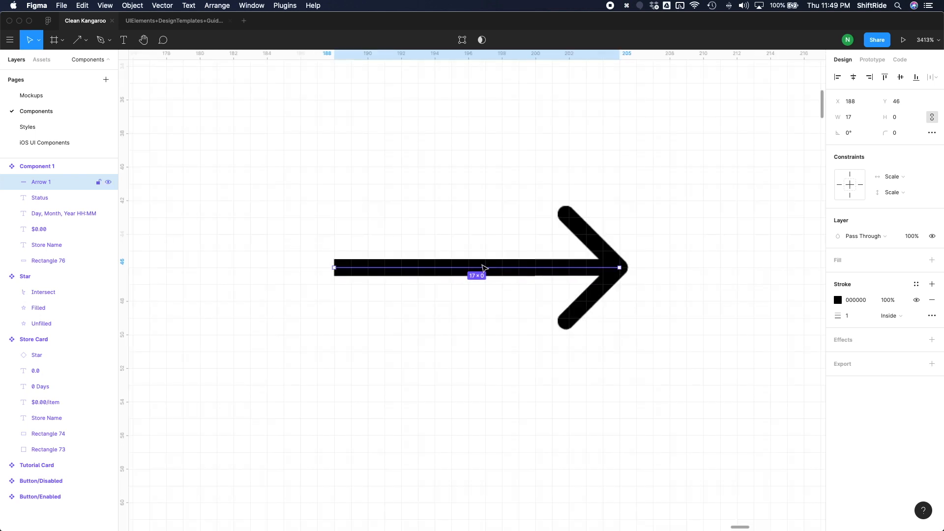
{"action": "double_click", "coordinate": [479, 268]}
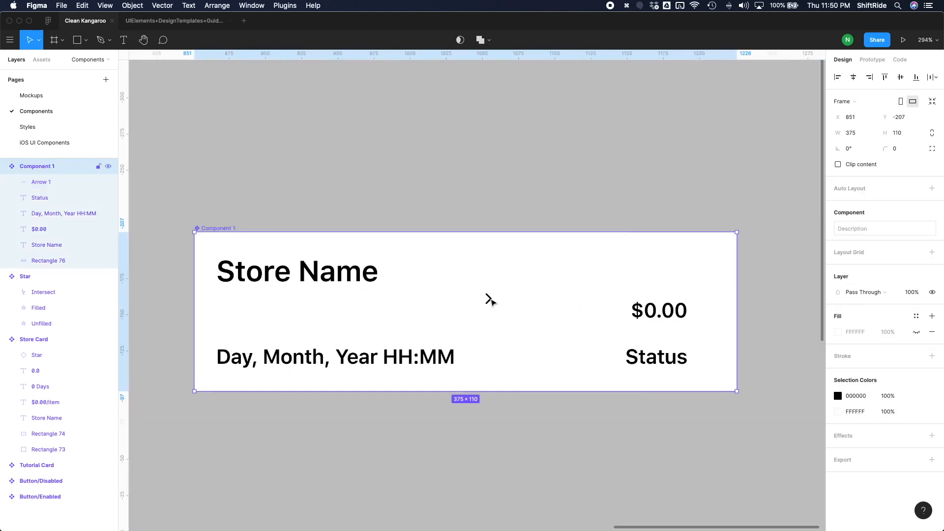
Give the caret a 2.5 stroke in grey BBBBBB, vertically centred beside $0.00
{"action": "left_click", "coordinate": [40, 182]}
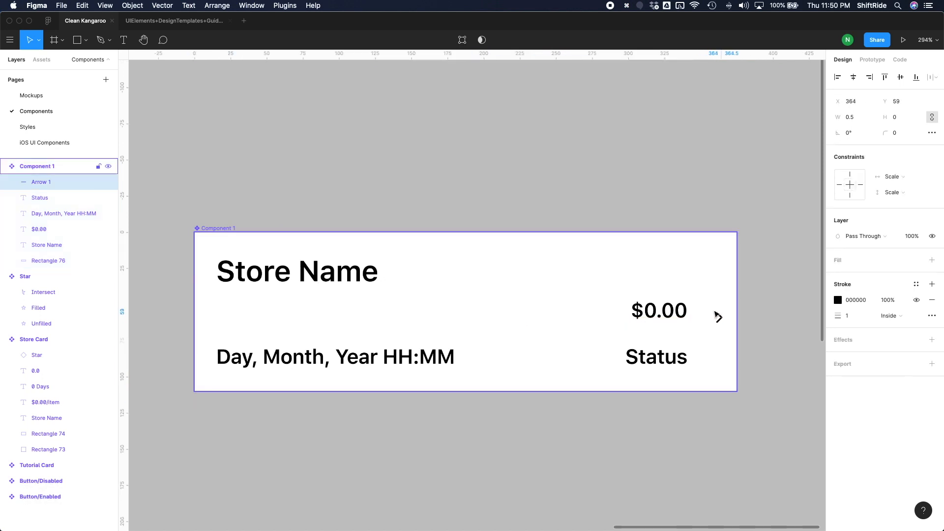
{"action": "left_click", "coordinate": [847, 315]}
{"action": "type", "text": "2"}
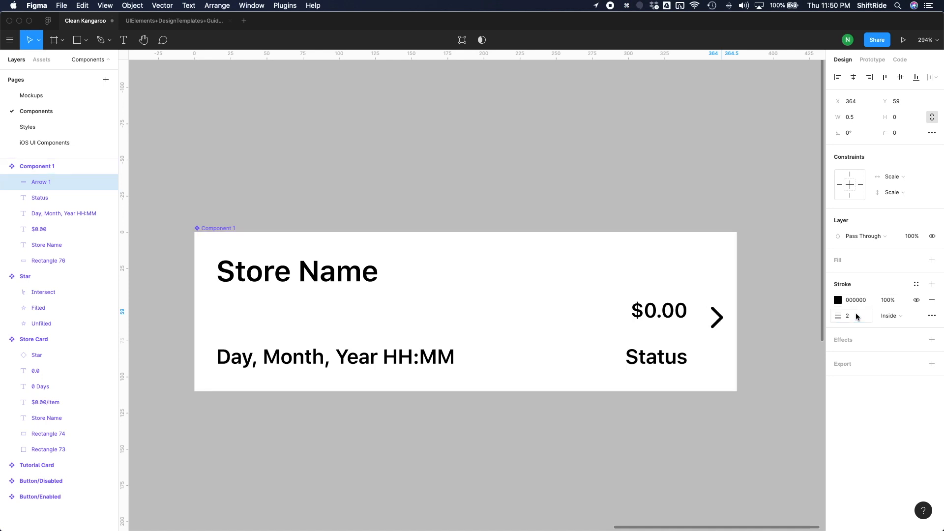
{"action": "left_click", "coordinate": [37, 166]}
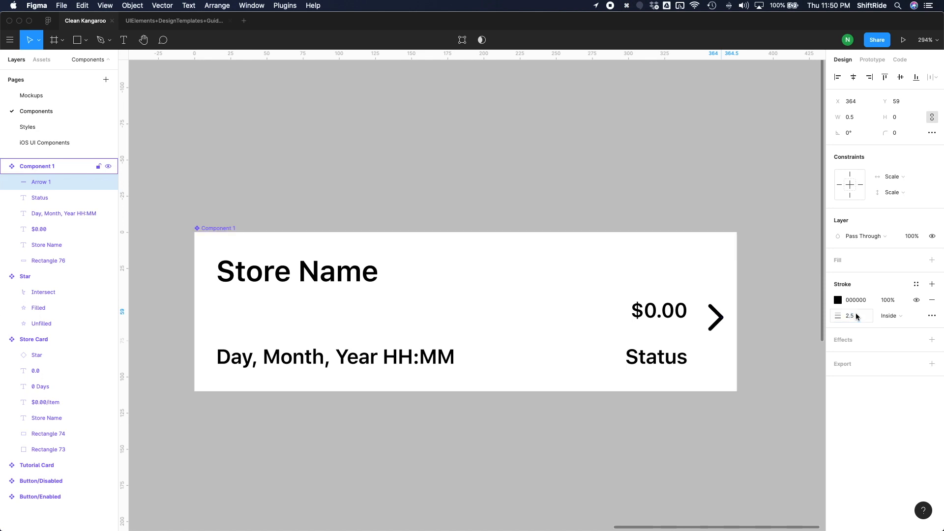
{"action": "left_click", "coordinate": [658, 310]}
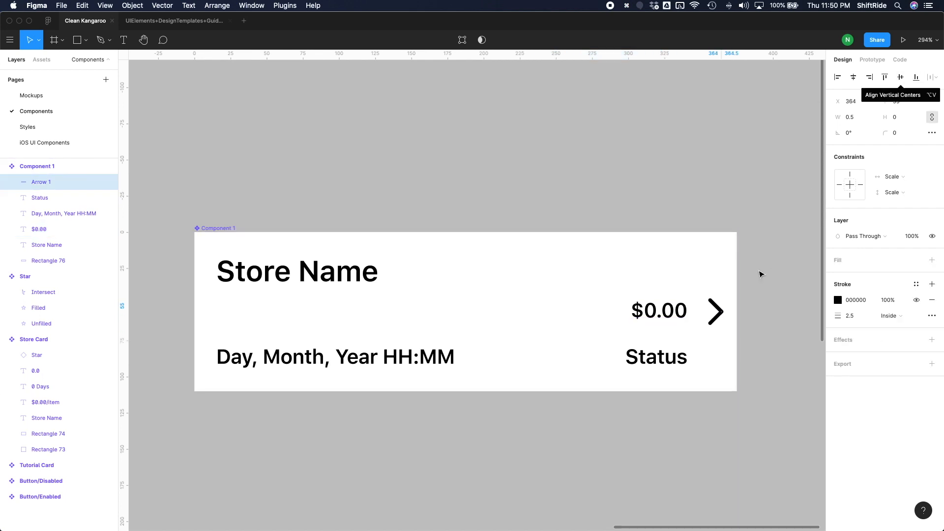
{"action": "left_click", "coordinate": [838, 300]}
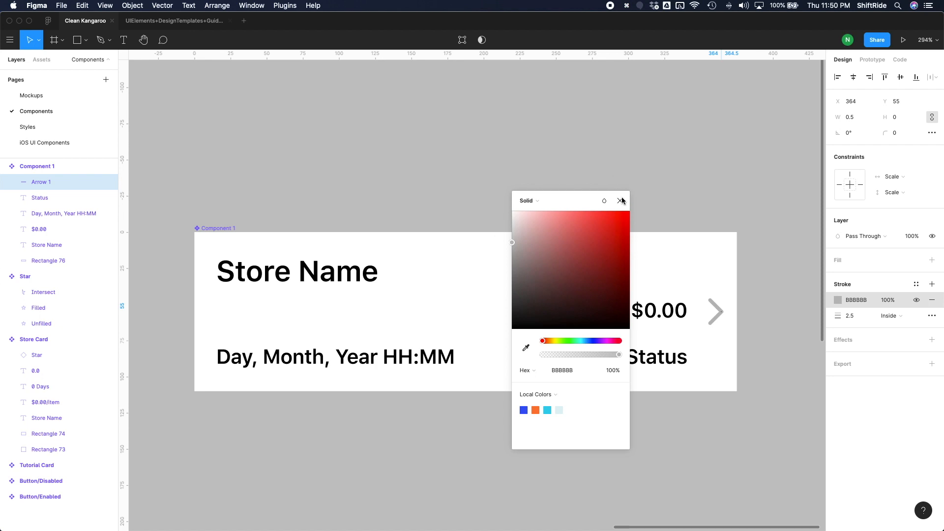
{"action": "left_click", "coordinate": [621, 200]}
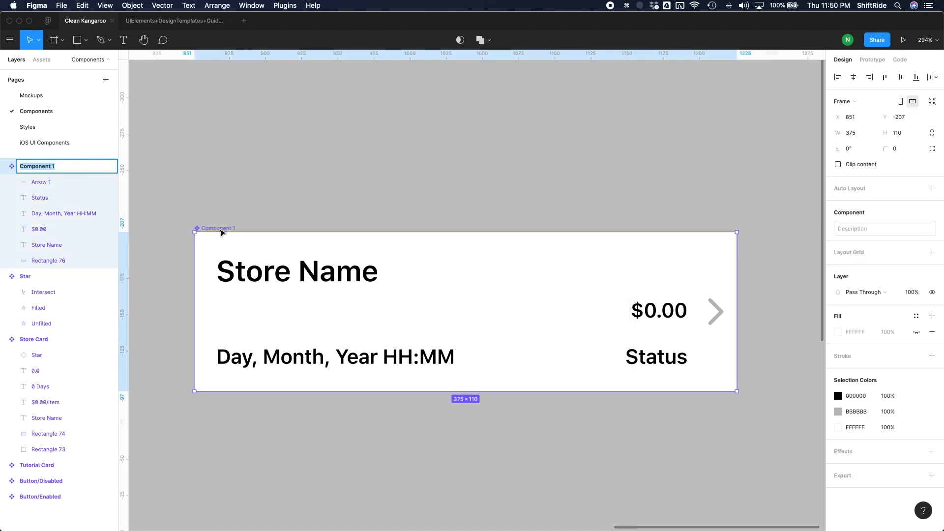
Name the component 'Service List' and drop an instance into the Services frame at y 140
{"action": "type", "text": "Service"}
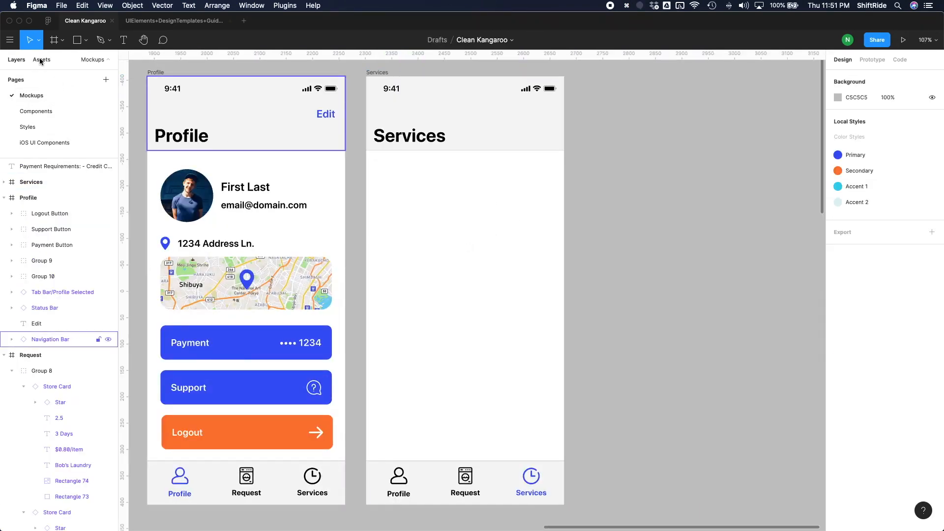
{"action": "left_click", "coordinate": [41, 59]}
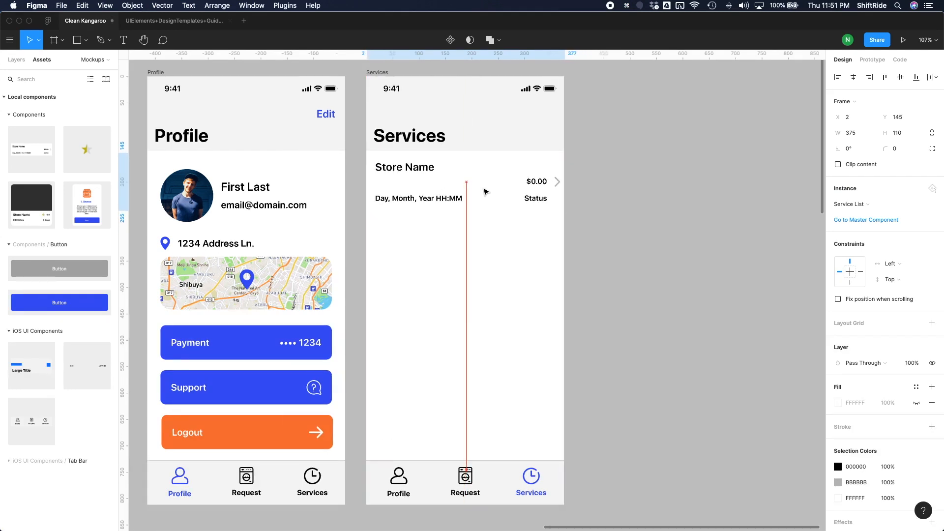
{"action": "left_click", "coordinate": [464, 187]}
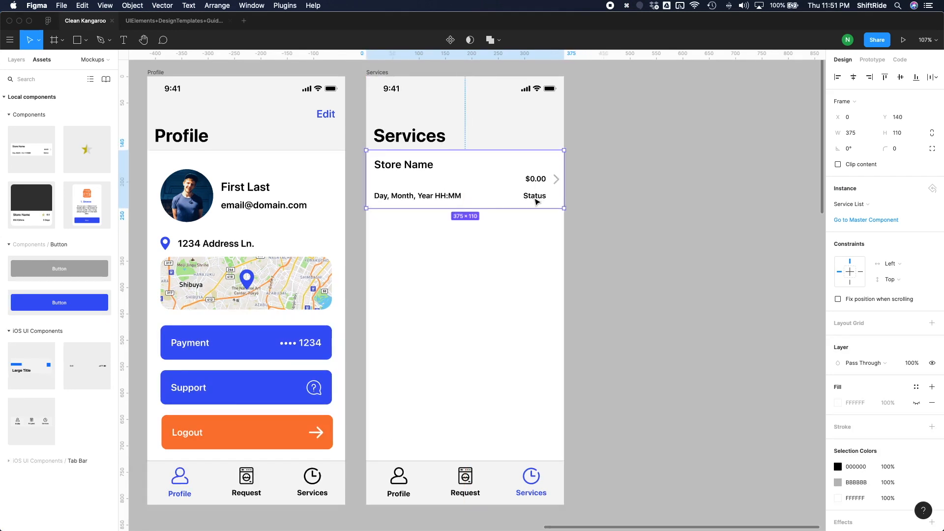
{"action": "mouse_move", "coordinate": [430, 194]}
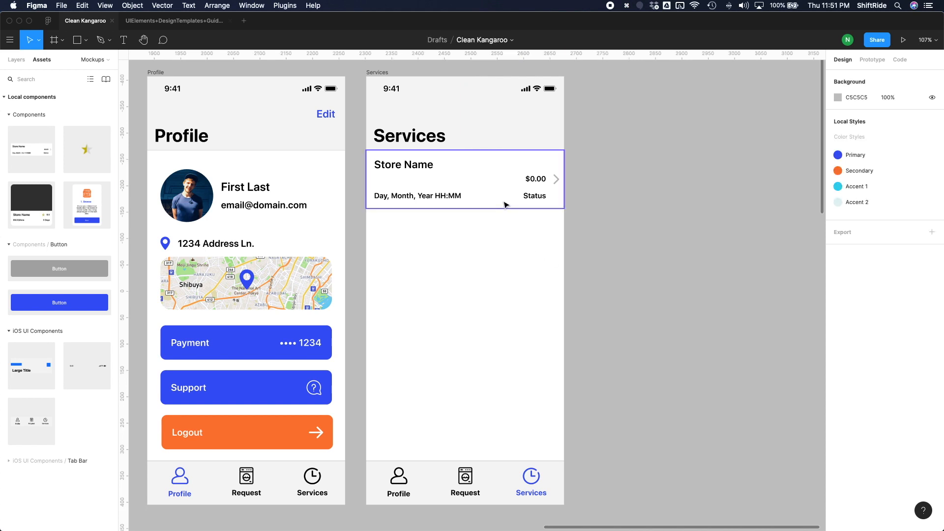
{"action": "left_click", "coordinate": [464, 179]}
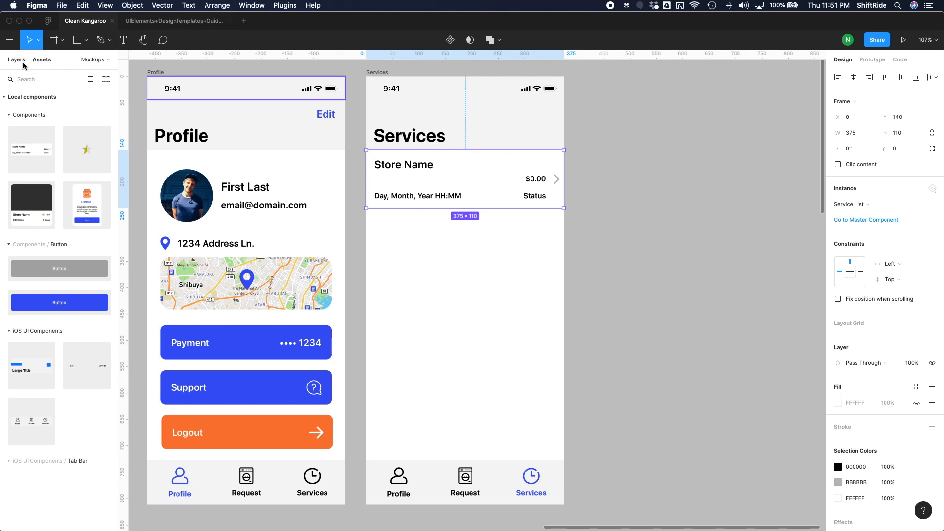
On the Components page, select the date and Status text layers to tighten their spacing
{"action": "left_click", "coordinate": [16, 59]}
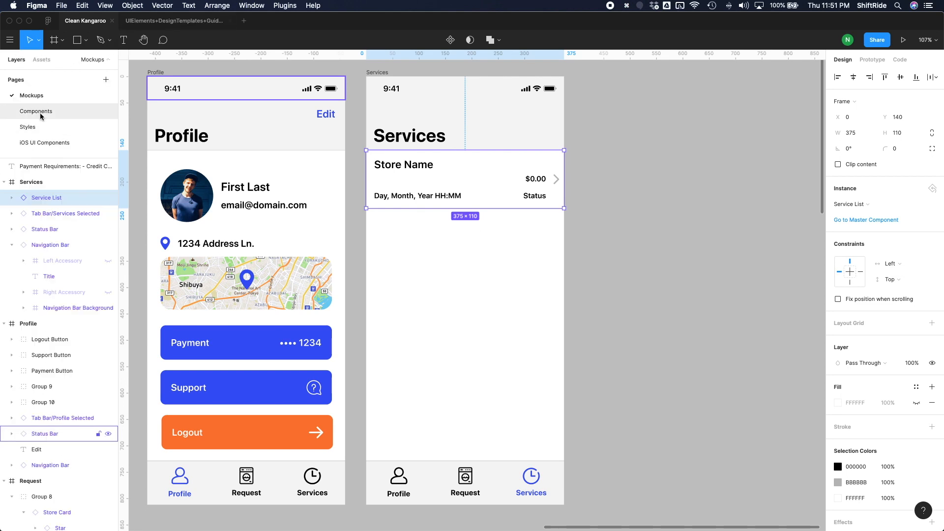
{"action": "left_click", "coordinate": [35, 111]}
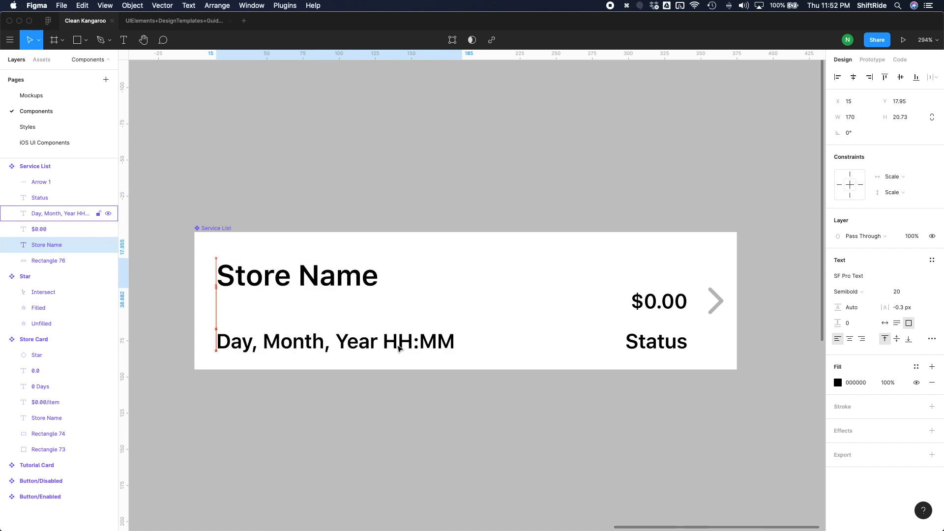
{"action": "left_click", "coordinate": [656, 341]}
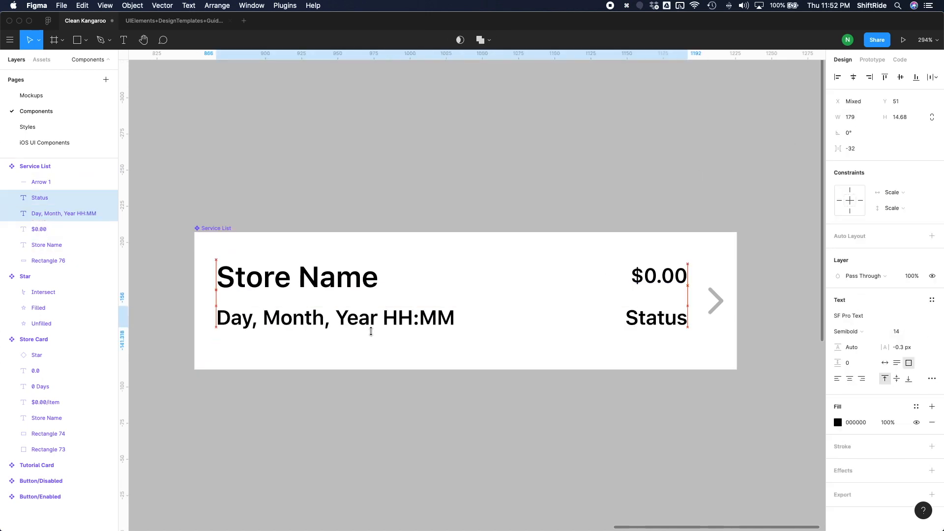
Move the $0.00 price lower so it sits directly above Status
{"action": "left_click", "coordinate": [296, 276]}
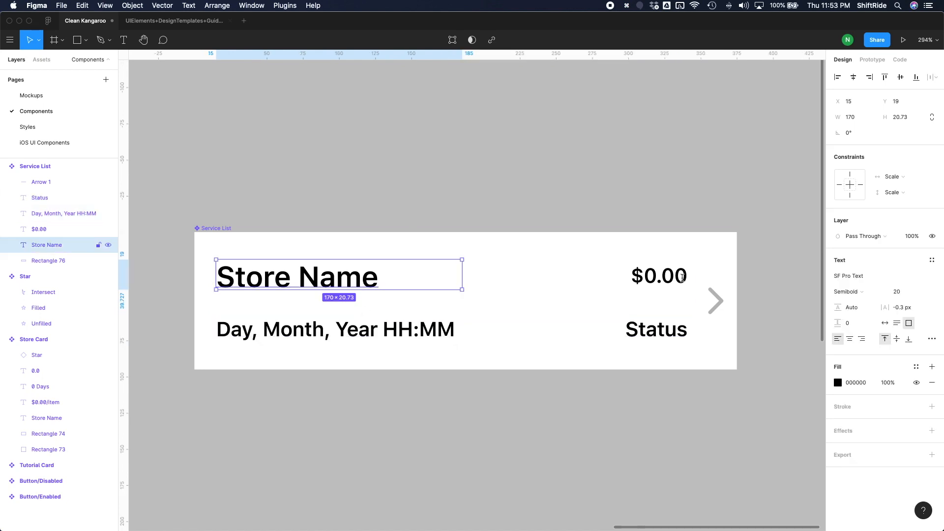
{"action": "left_click", "coordinate": [40, 229]}
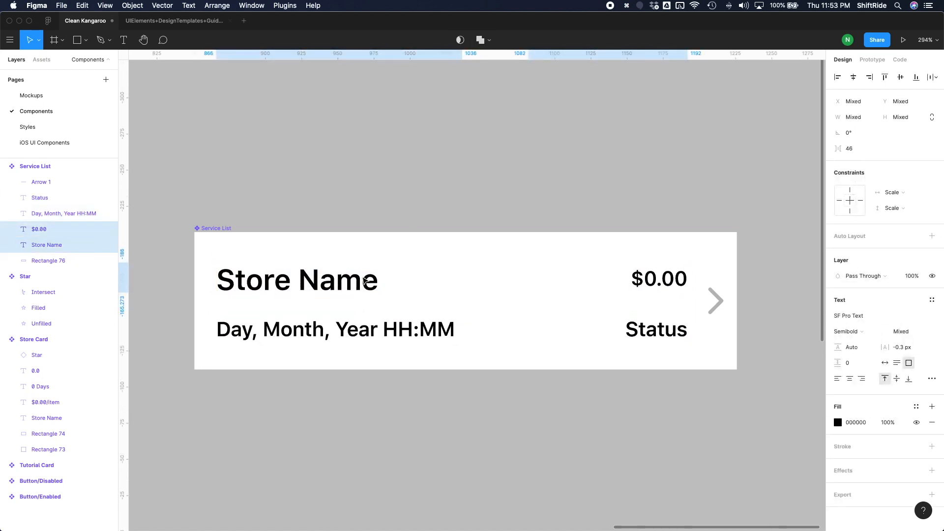
{"action": "left_click", "coordinate": [659, 278]}
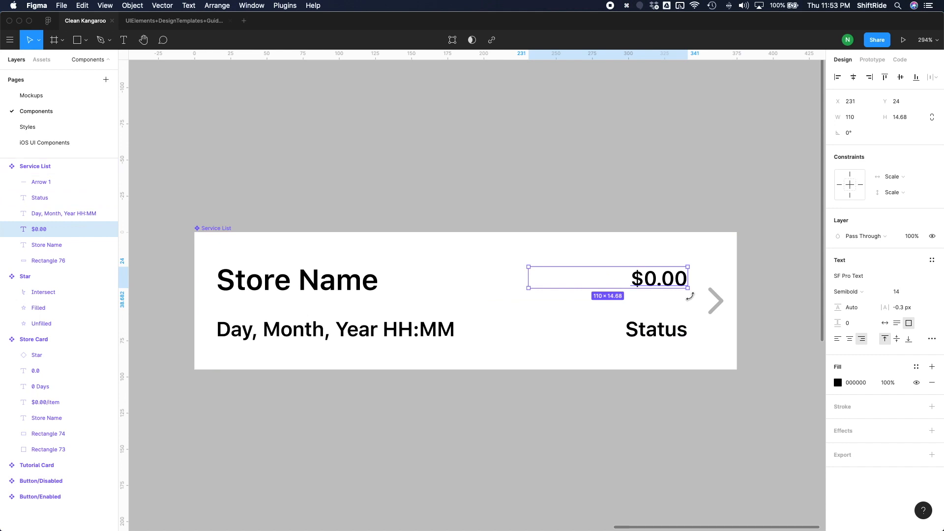
{"action": "left_click", "coordinate": [900, 77]}
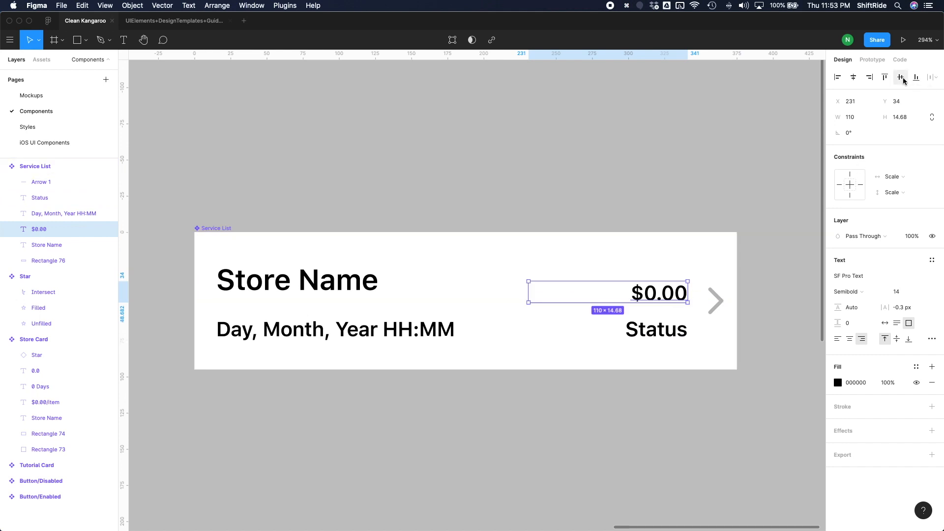
{"action": "left_click", "coordinate": [504, 400]}
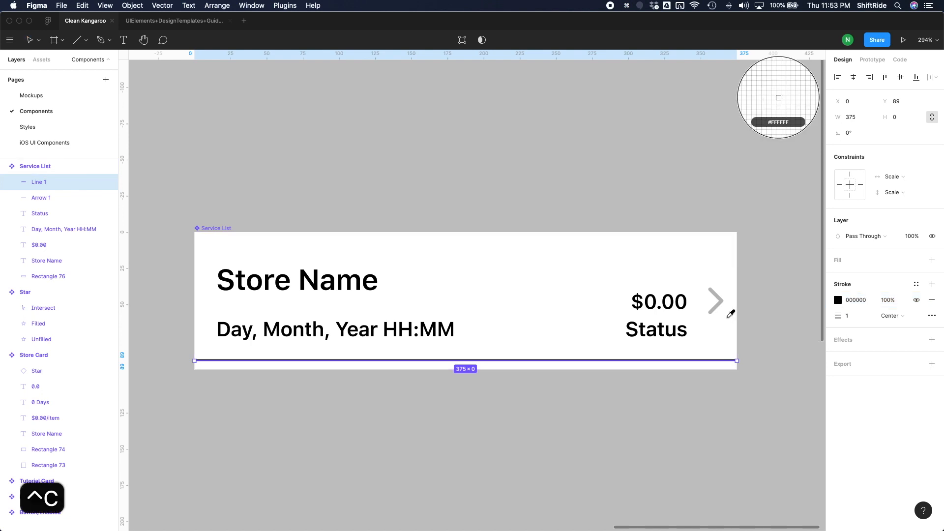
{"action": "mouse_move", "coordinate": [720, 301]}
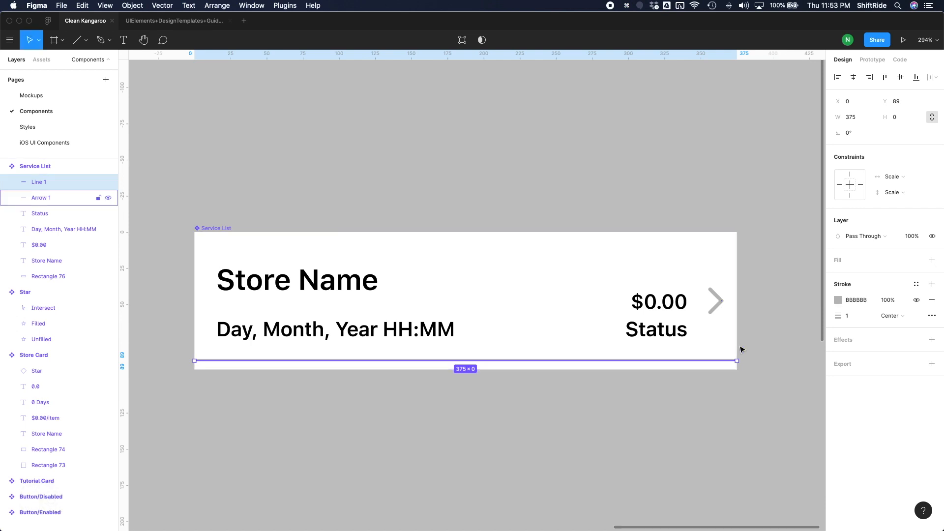
Give the divider line a 1-weight E8E8E8 stroke along the card's bottom edge
{"action": "left_click", "coordinate": [850, 316]}
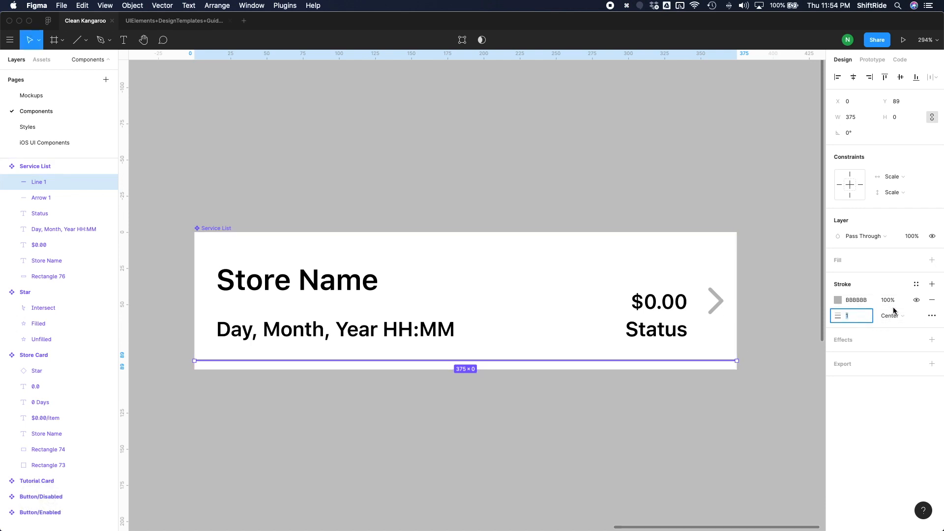
{"action": "left_click", "coordinate": [837, 300]}
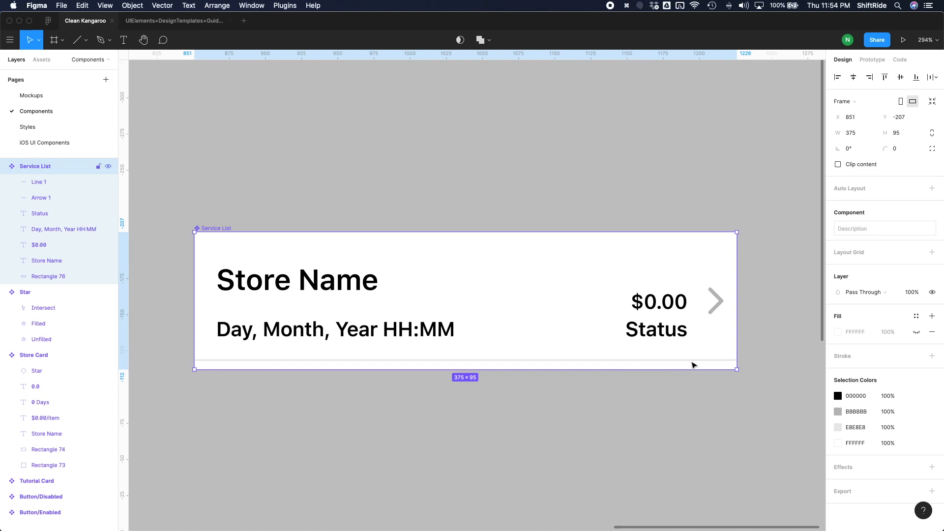
{"action": "mouse_move", "coordinate": [687, 362]}
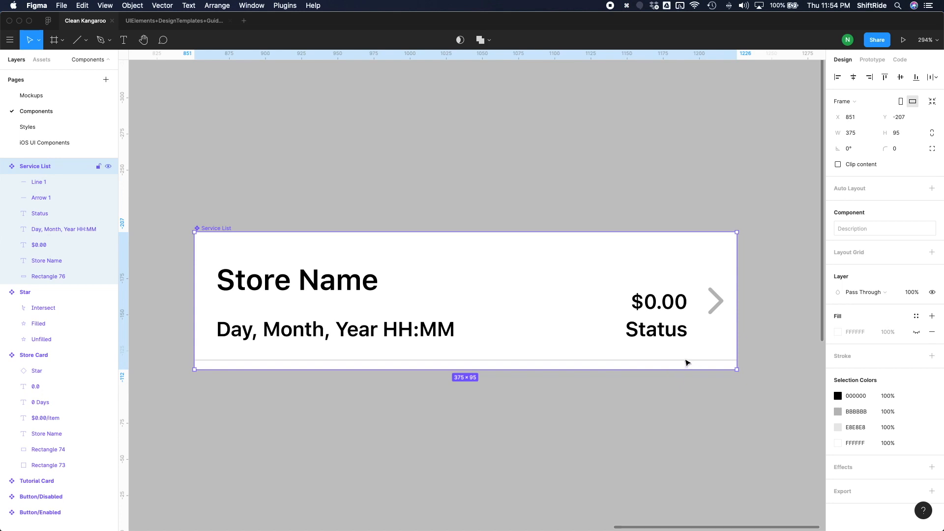
{"action": "left_click", "coordinate": [38, 182]}
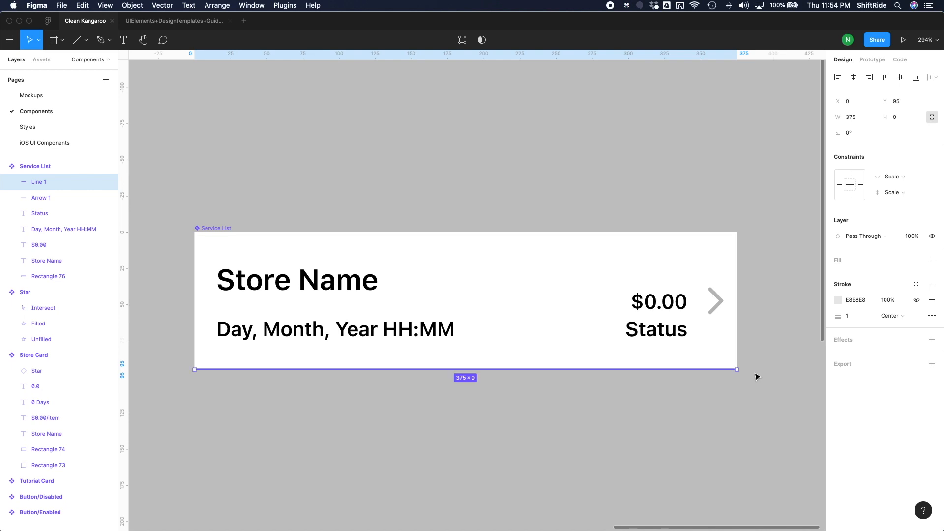
{"action": "left_click", "coordinate": [471, 245]}
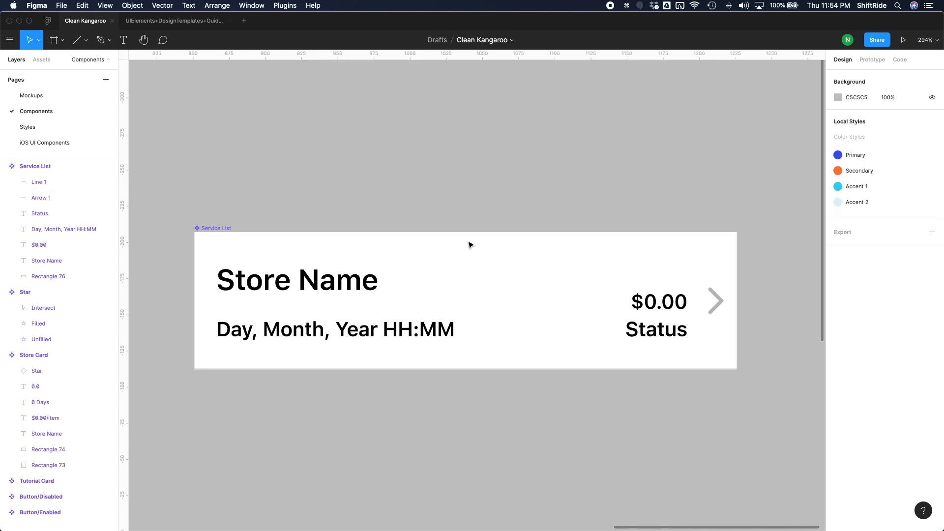
On the Mockups page, duplicate the Service List row with Cmd+D into five stacked rows
{"action": "left_click", "coordinate": [31, 95]}
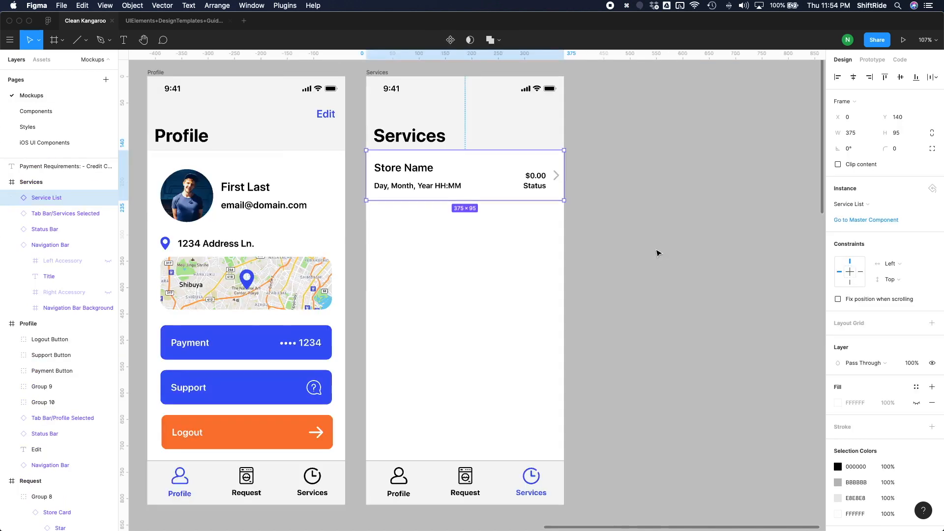
{"action": "left_click", "coordinate": [512, 253]}
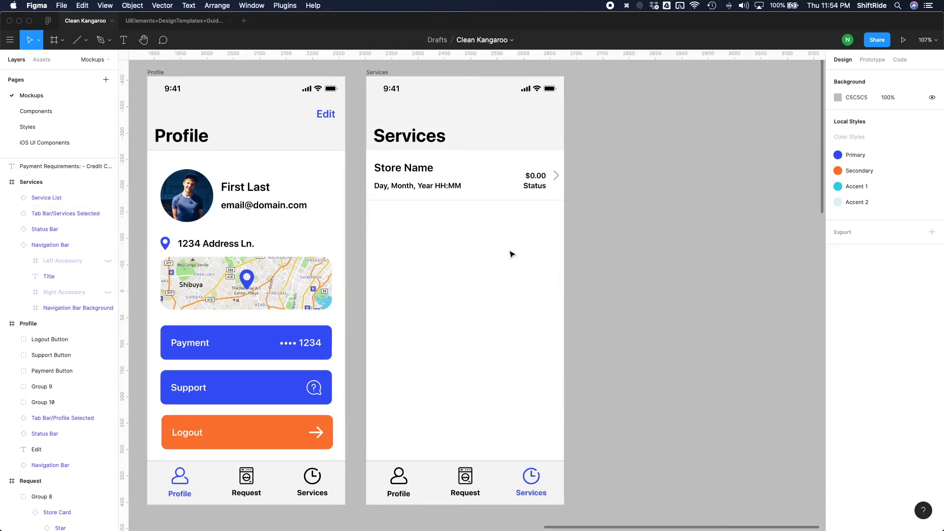
{"action": "left_click", "coordinate": [464, 174]}
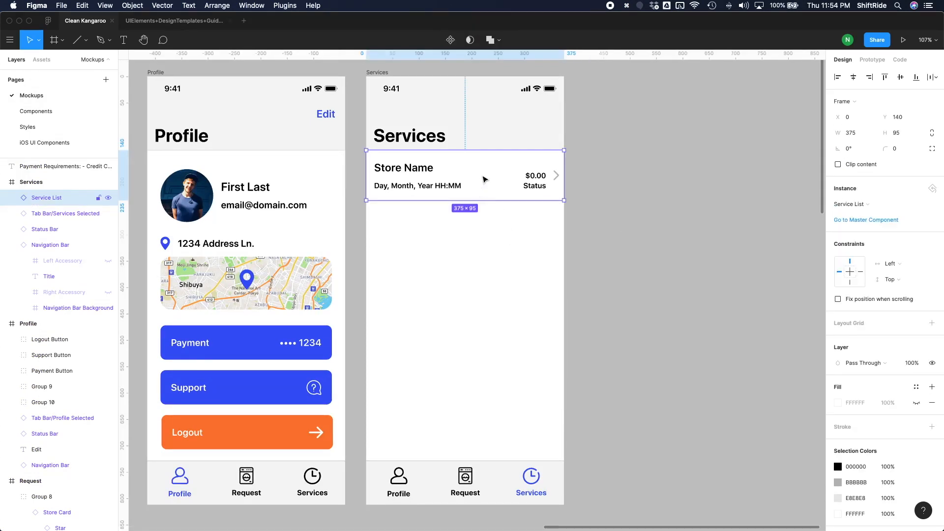
{"action": "mouse_move", "coordinate": [488, 201]}
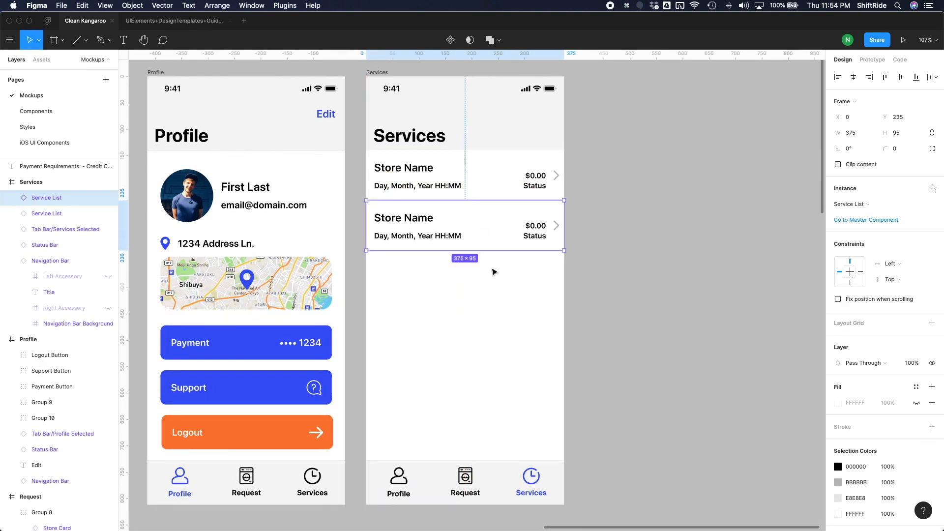
{"action": "key", "text": "cmd+d"}
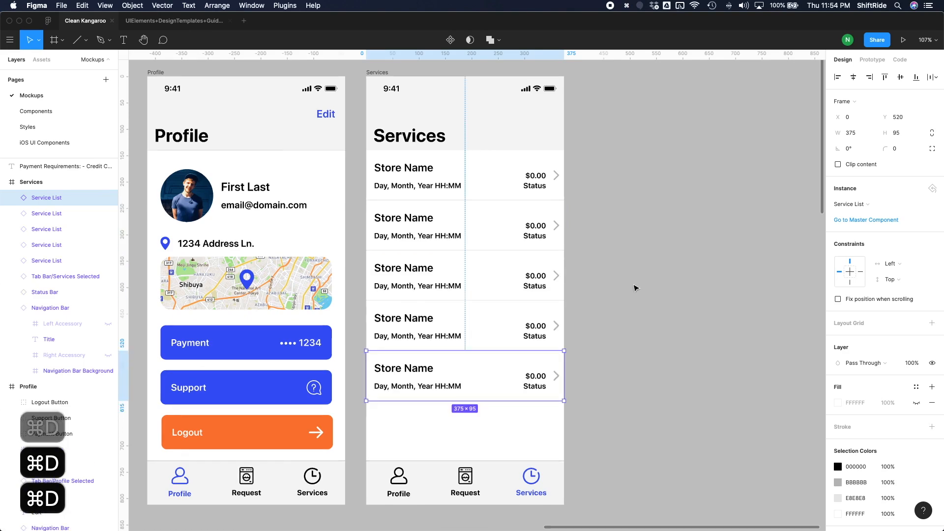